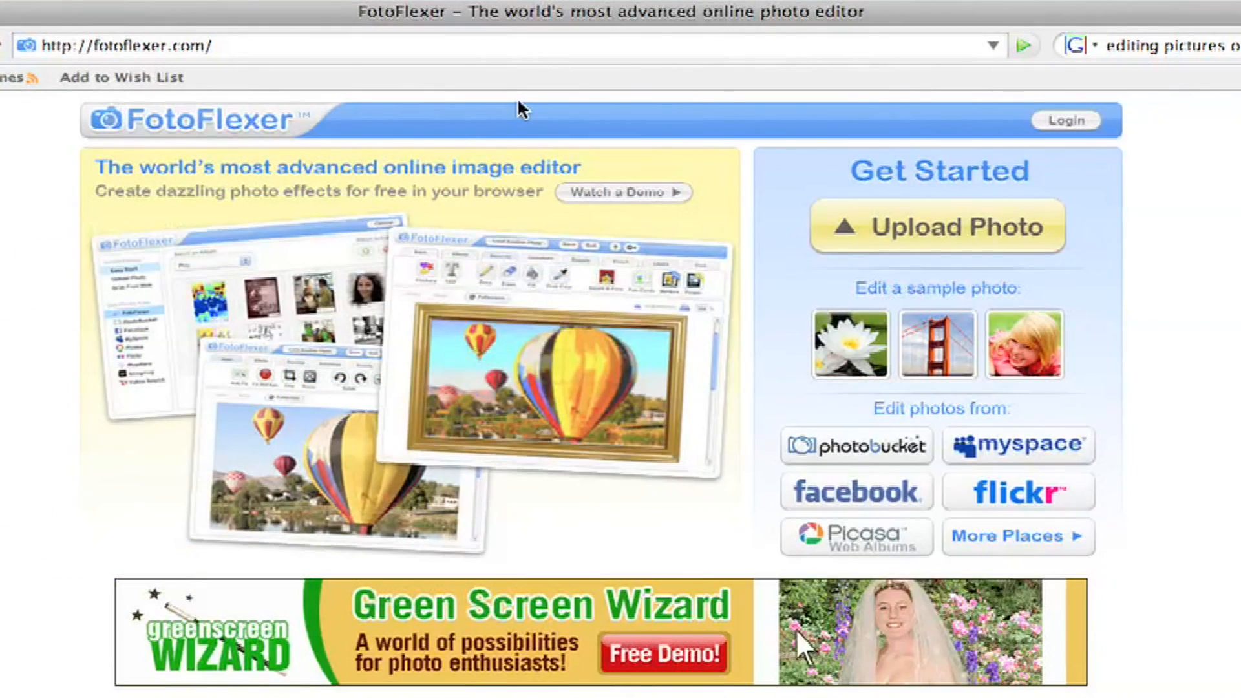
mouse_move(200, 152)
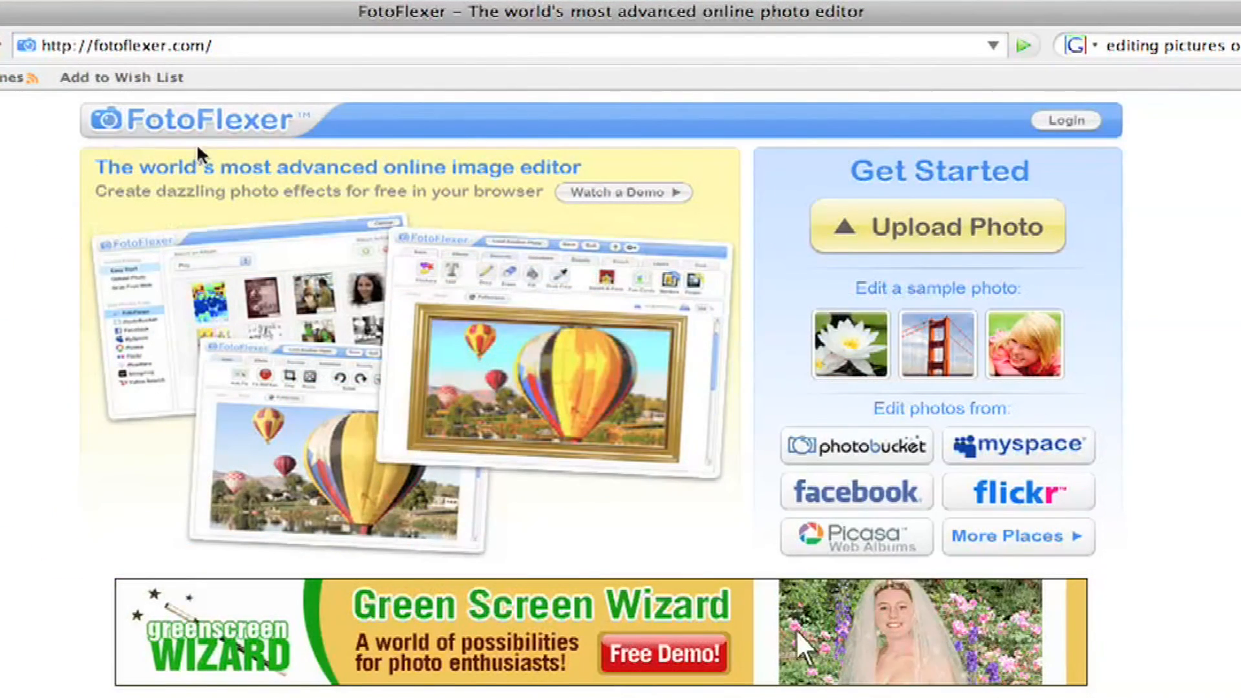
mouse_move(269, 162)
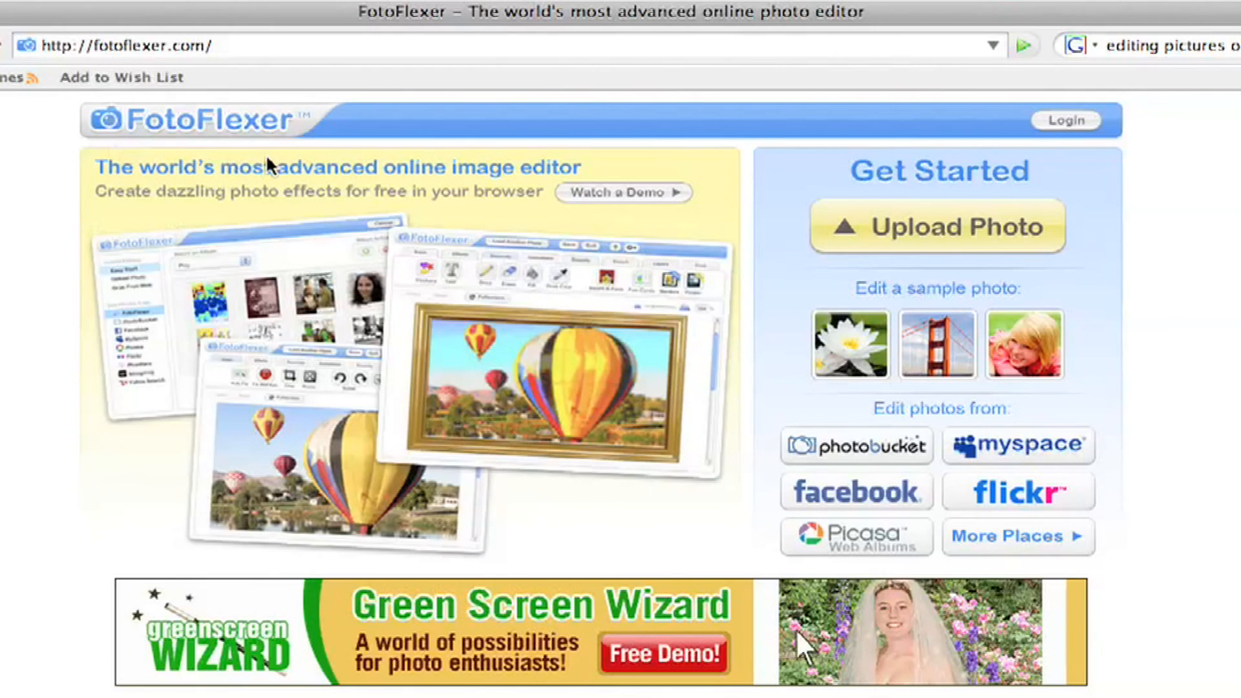
mouse_move(1168, 273)
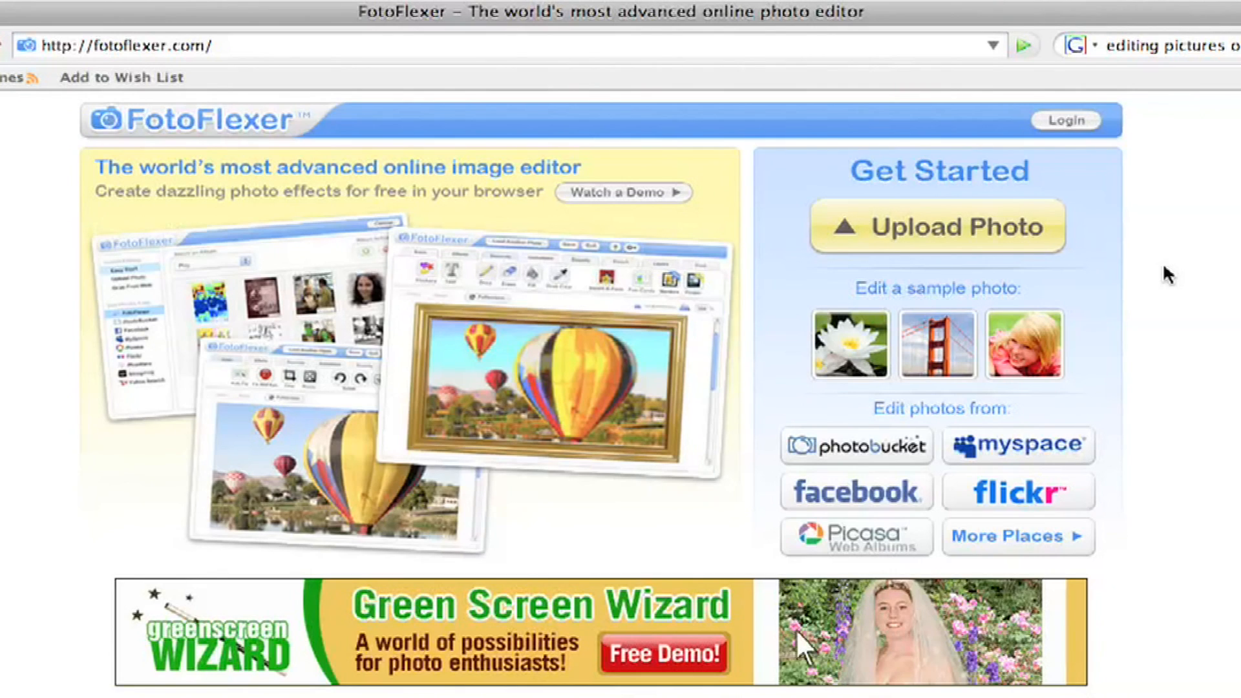
mouse_move(1211, 282)
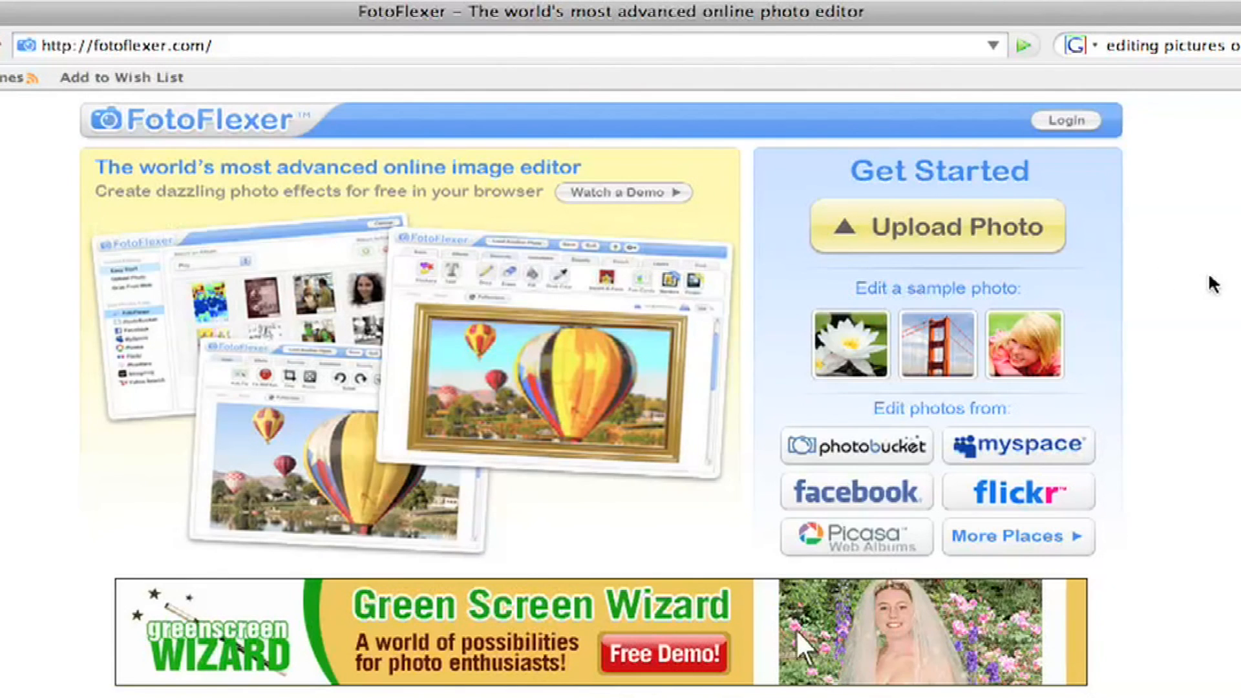
mouse_move(942, 176)
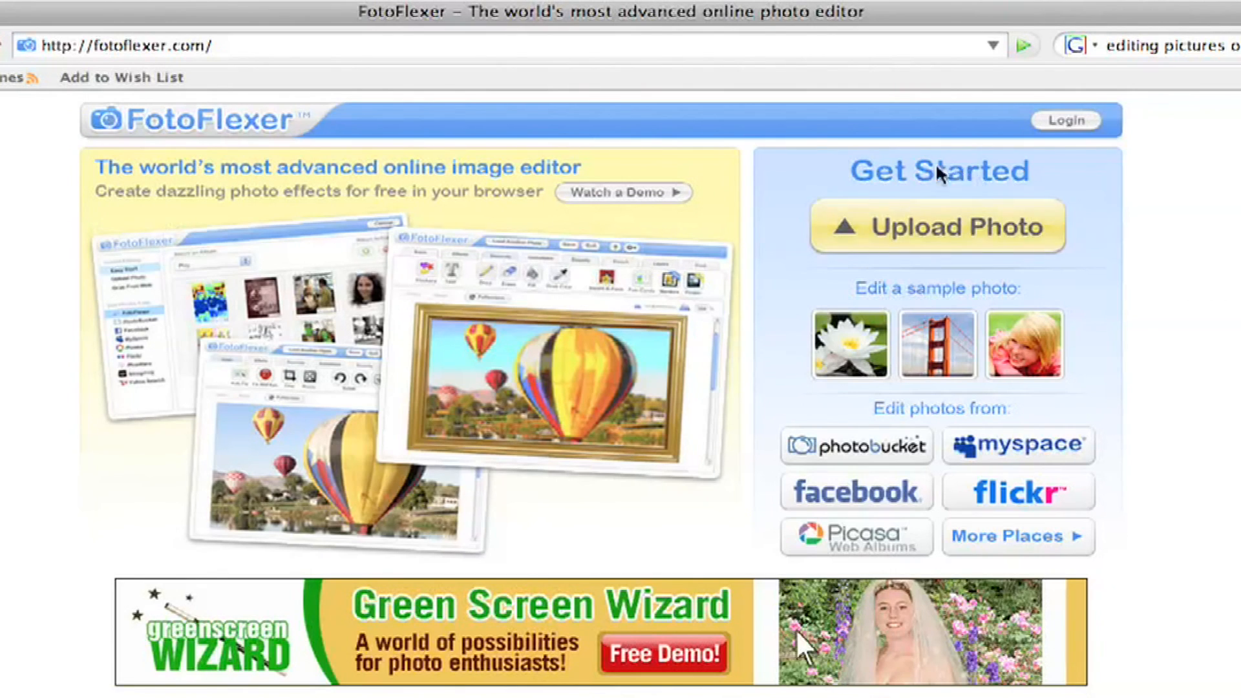
mouse_move(923, 227)
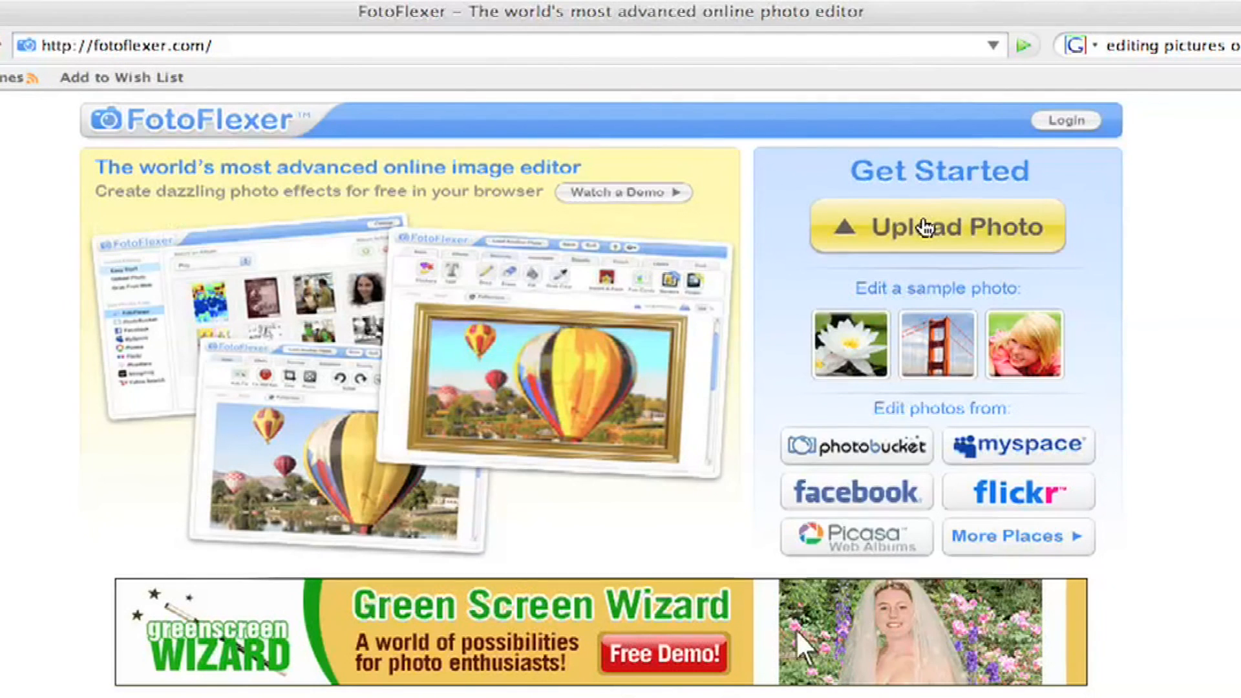
Upload a photo from the computer, picking the beach picture sc009fc606 from Photos
left_click(937, 227)
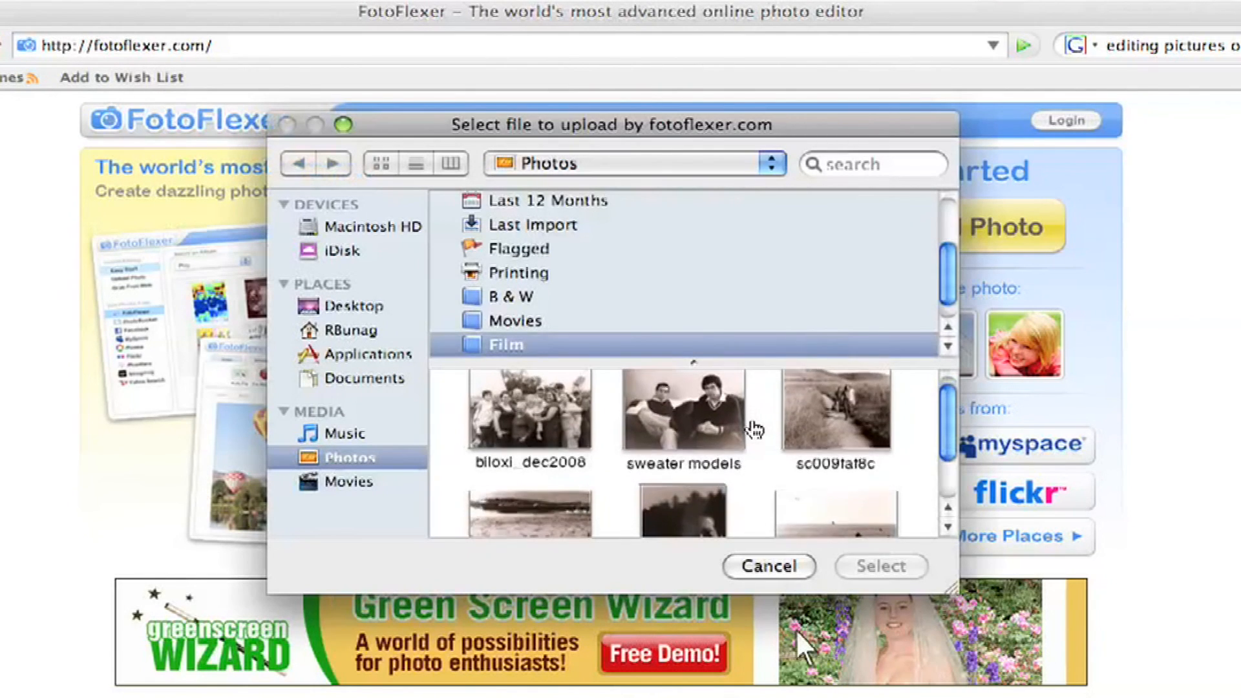
scroll("down", 3)
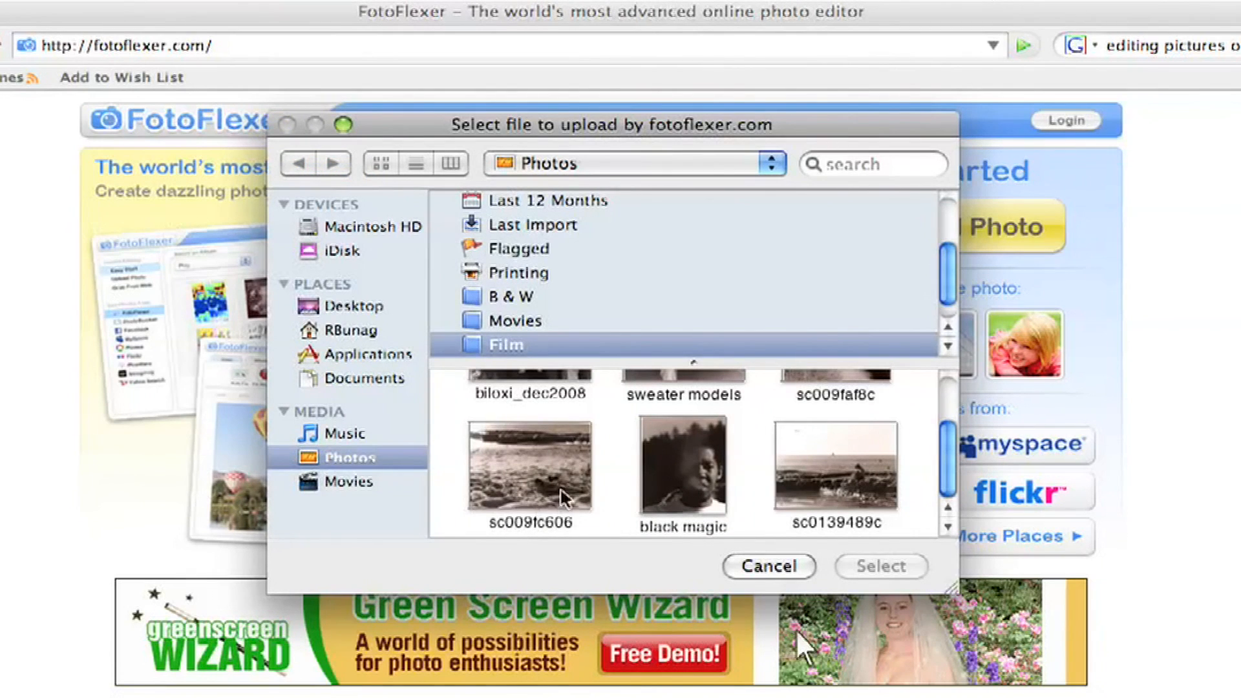
left_click(529, 467)
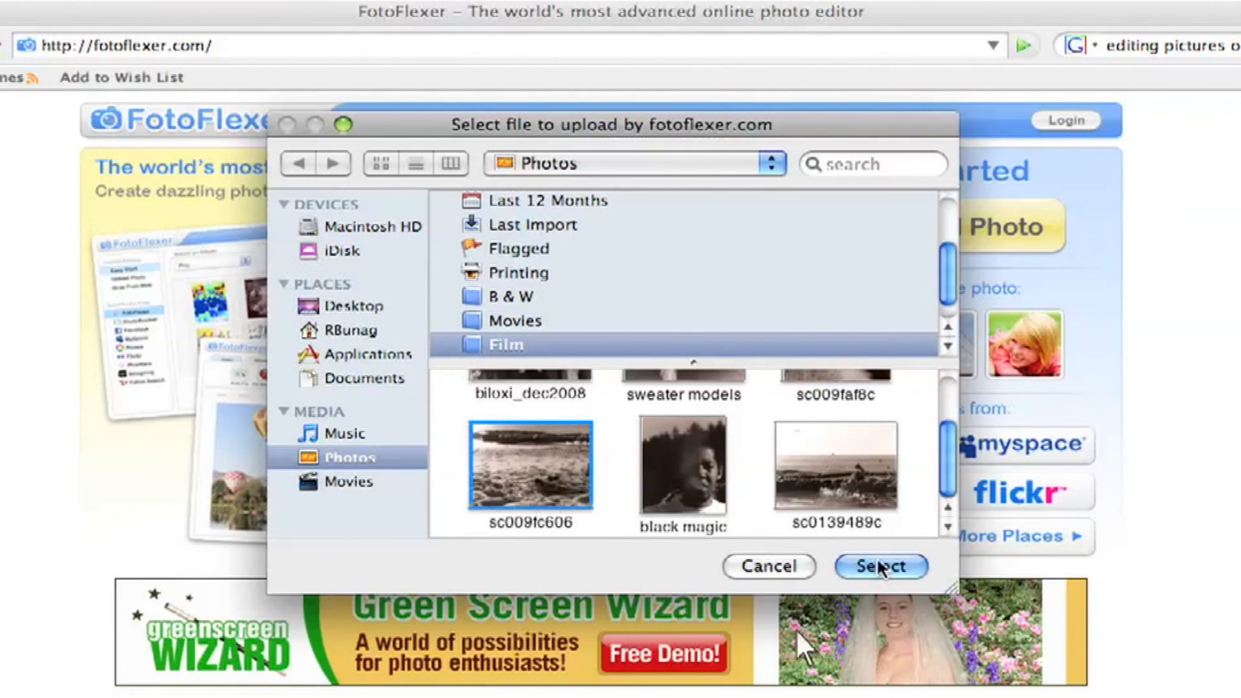
Confirm sc009fc606 so the beach shoes photo loads into the editor
left_click(881, 567)
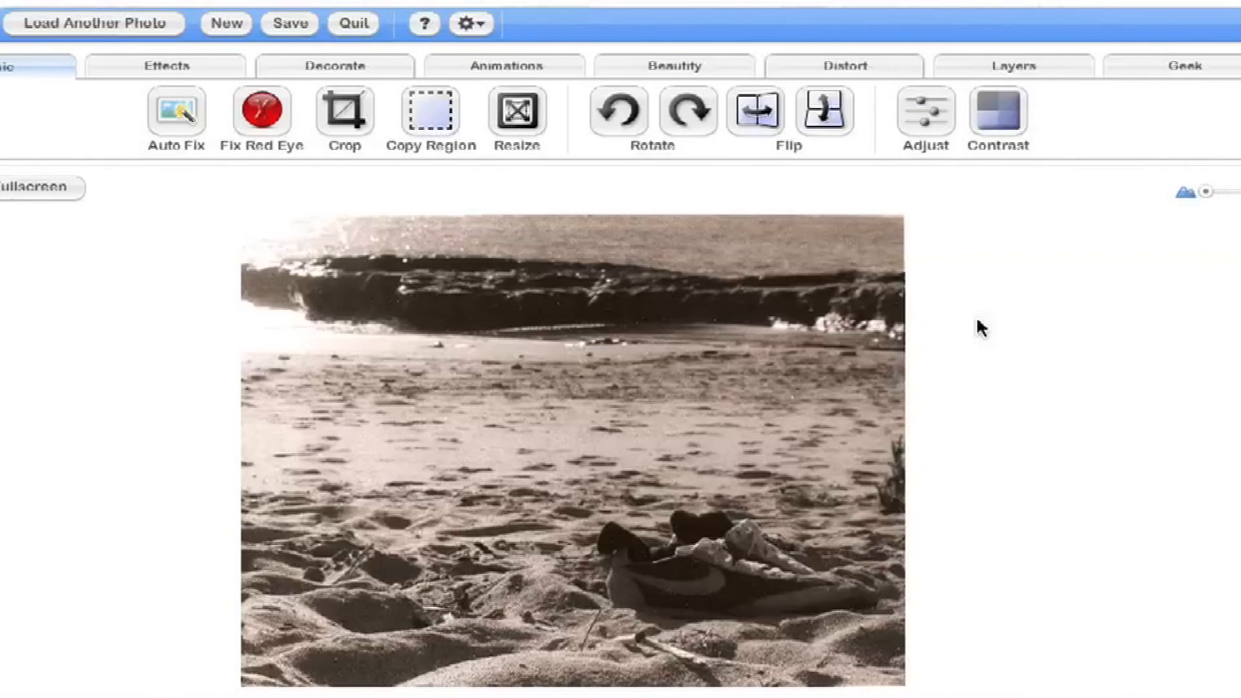
mouse_move(970, 362)
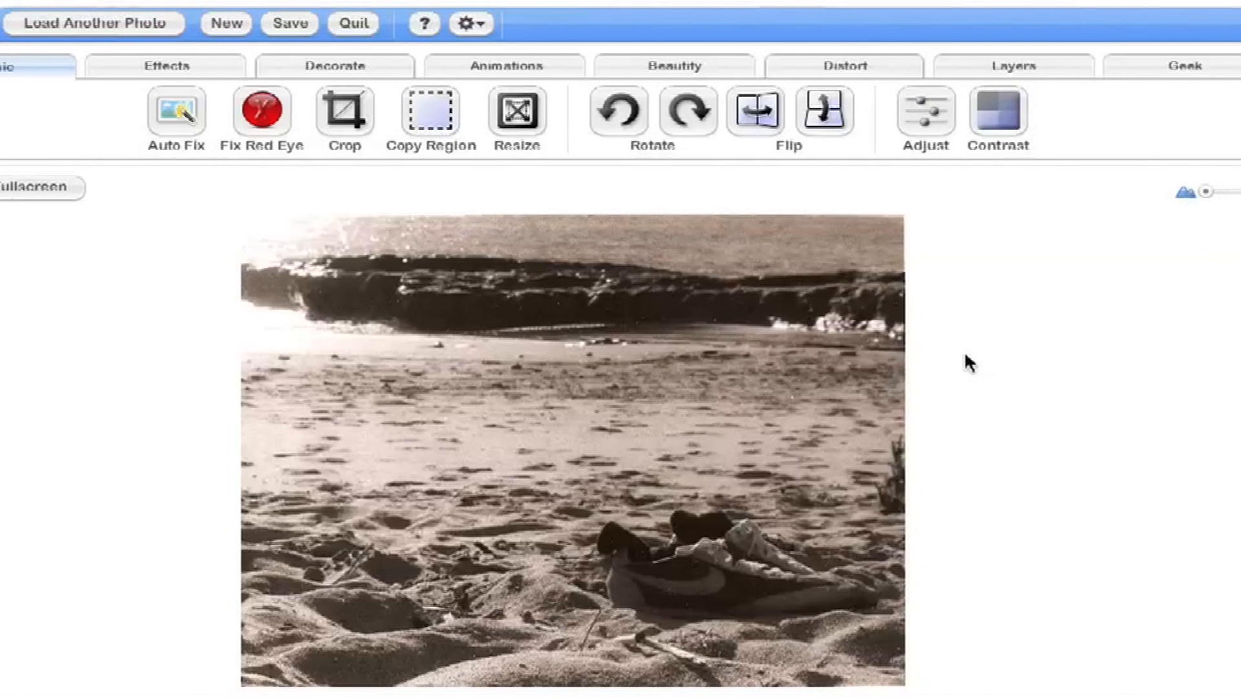
mouse_move(230, 201)
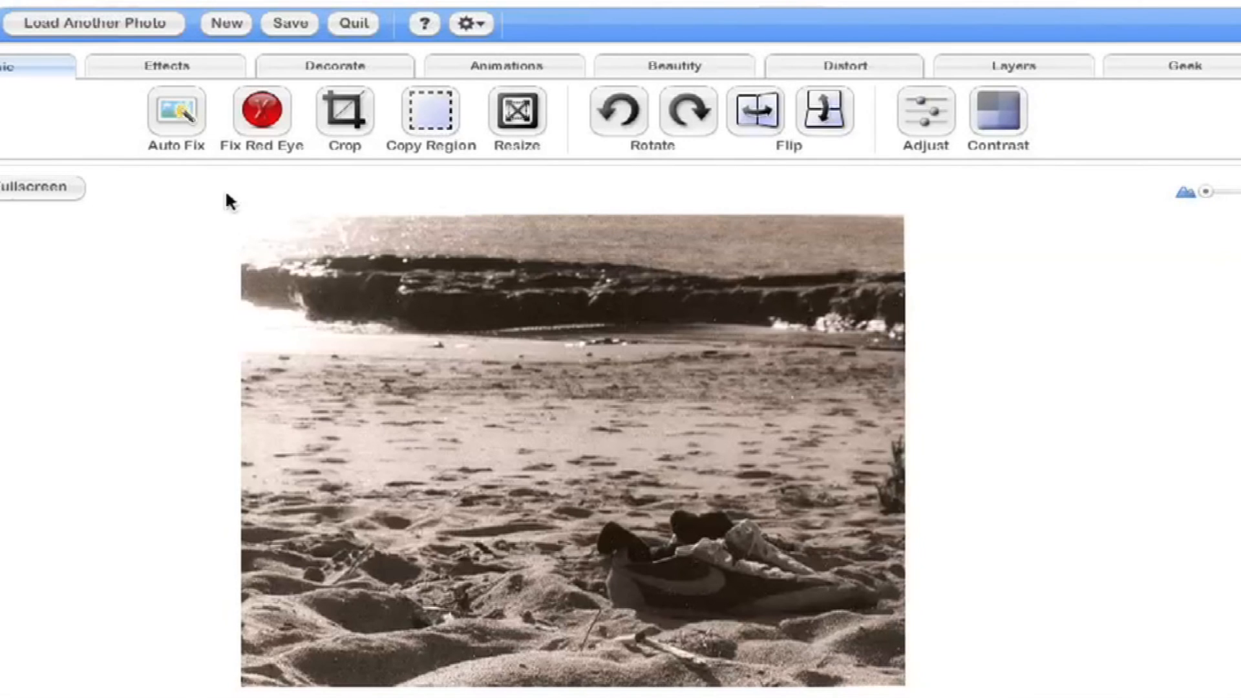
mouse_move(681, 159)
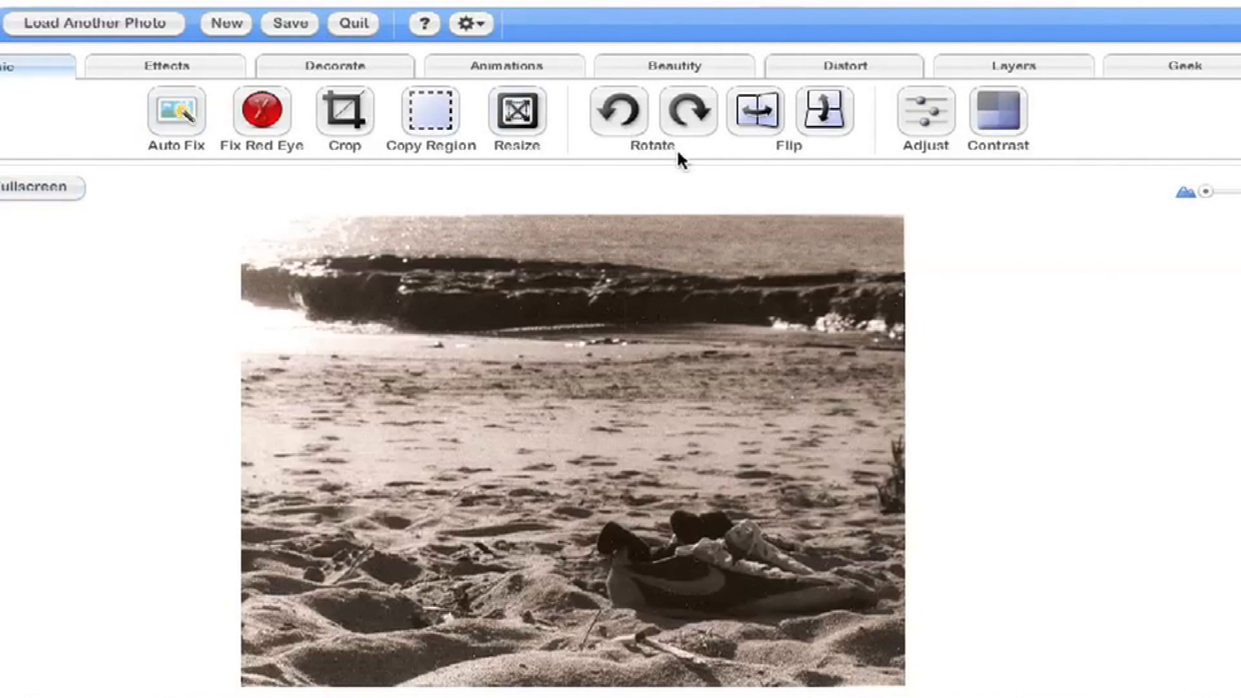
mouse_move(730, 147)
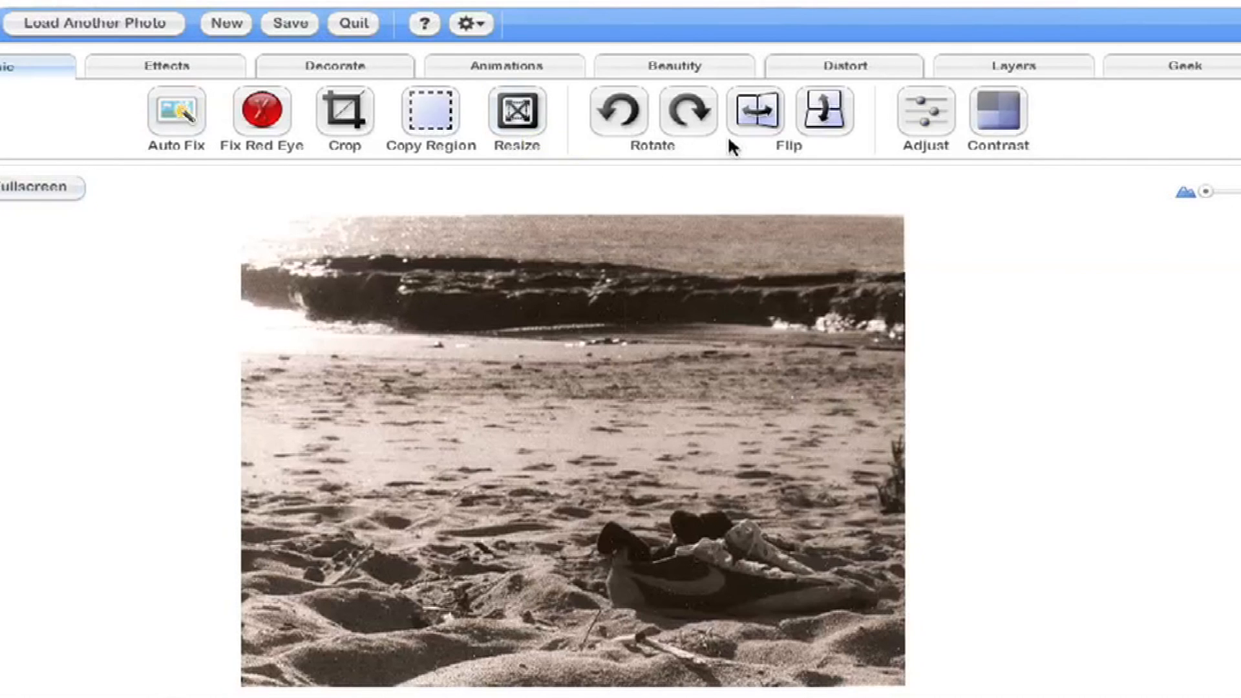
mouse_move(1007, 144)
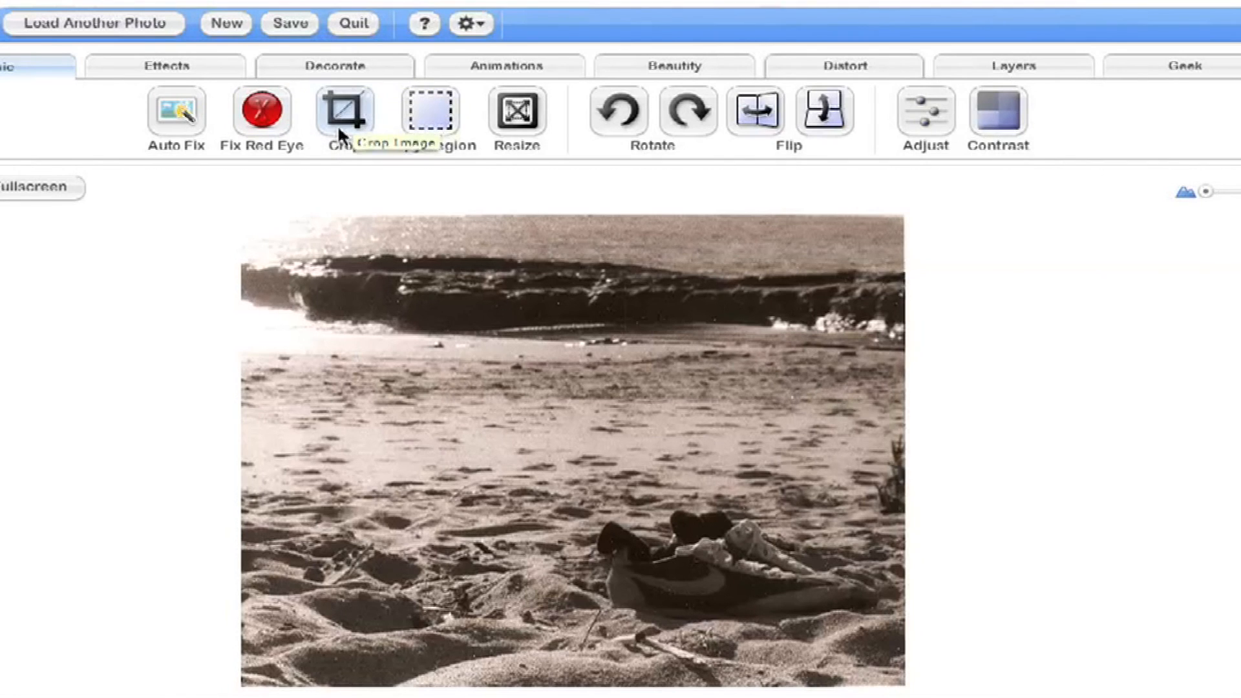
Crop the photo to a box around the shoes lying in the sand
left_click(345, 111)
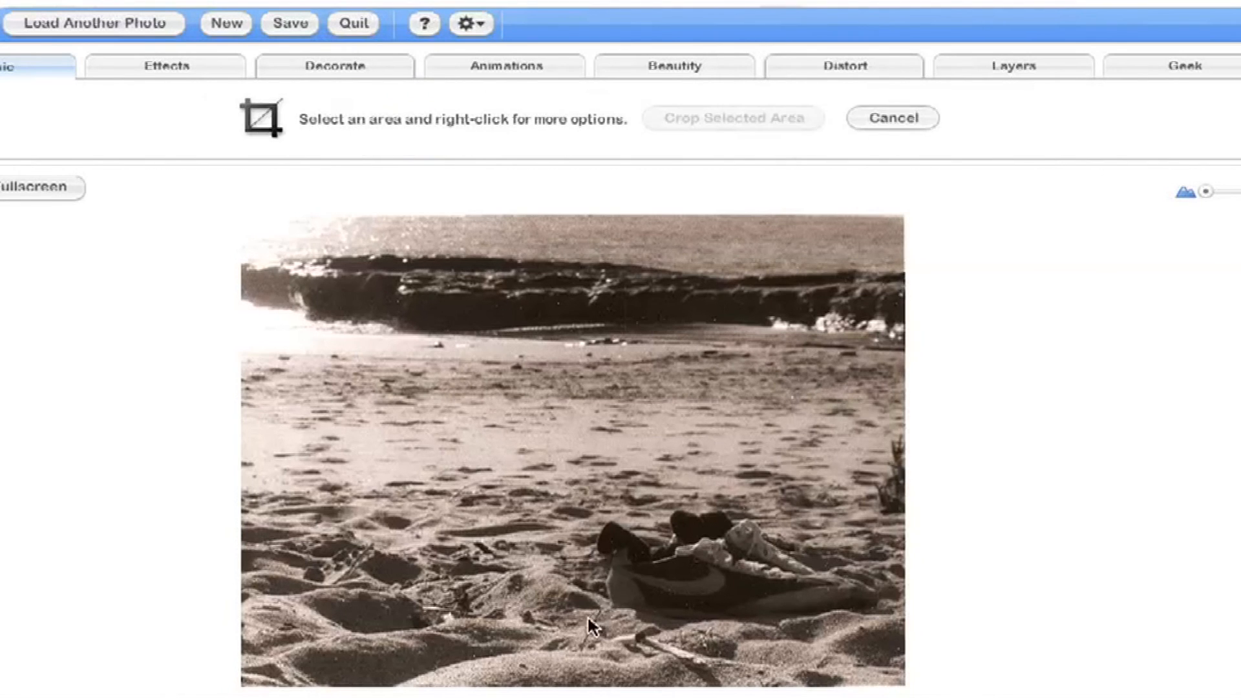
mouse_move(628, 552)
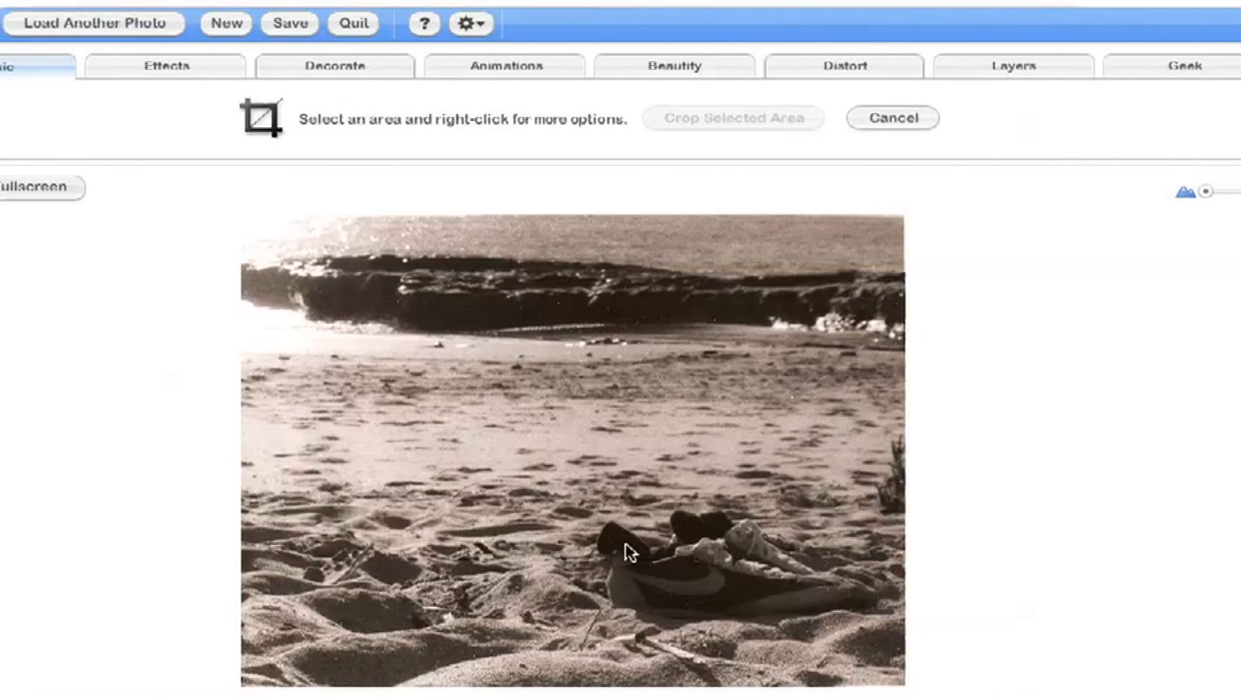
mouse_move(577, 643)
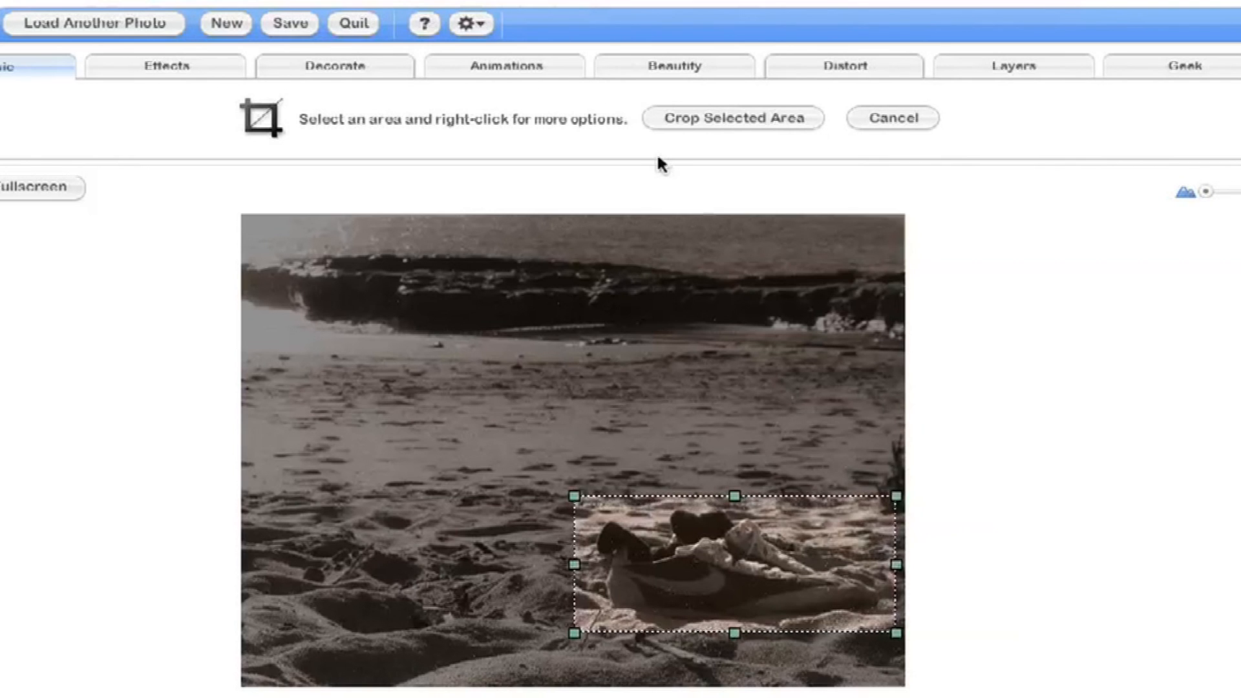
left_click(731, 117)
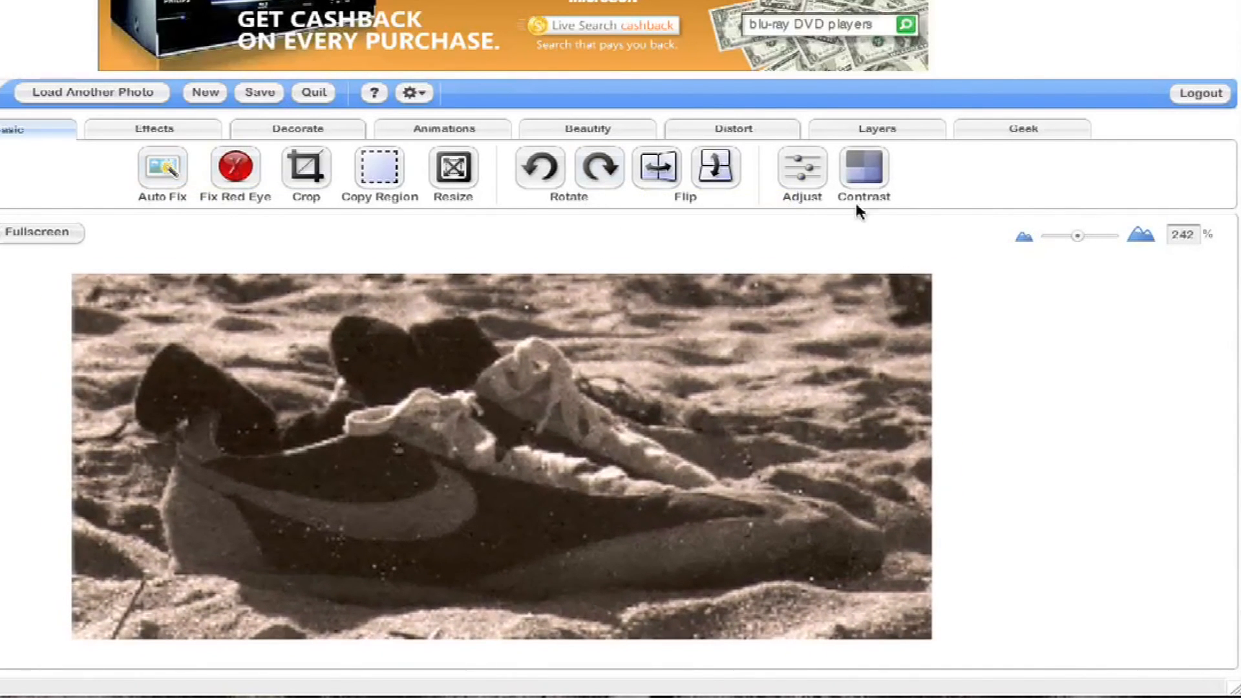
Raise contrast to about 41, increase brightness, and apply the adjustment
left_click(863, 166)
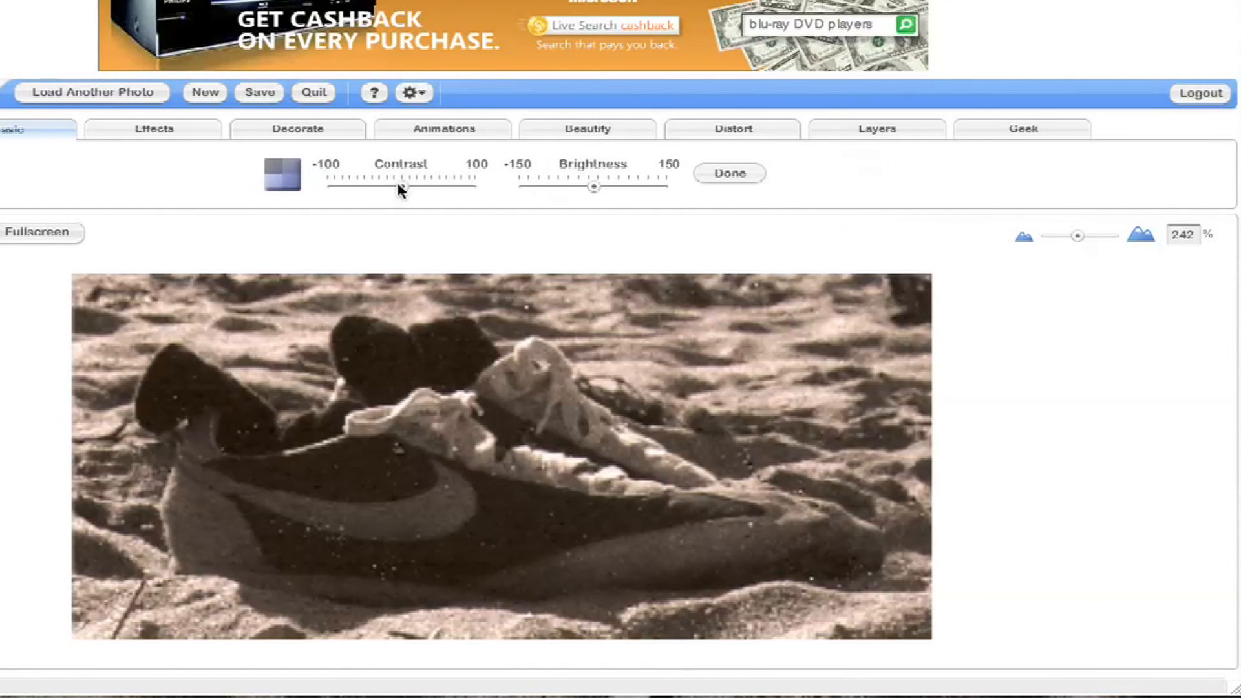
left_click_drag(396, 186, 337, 186)
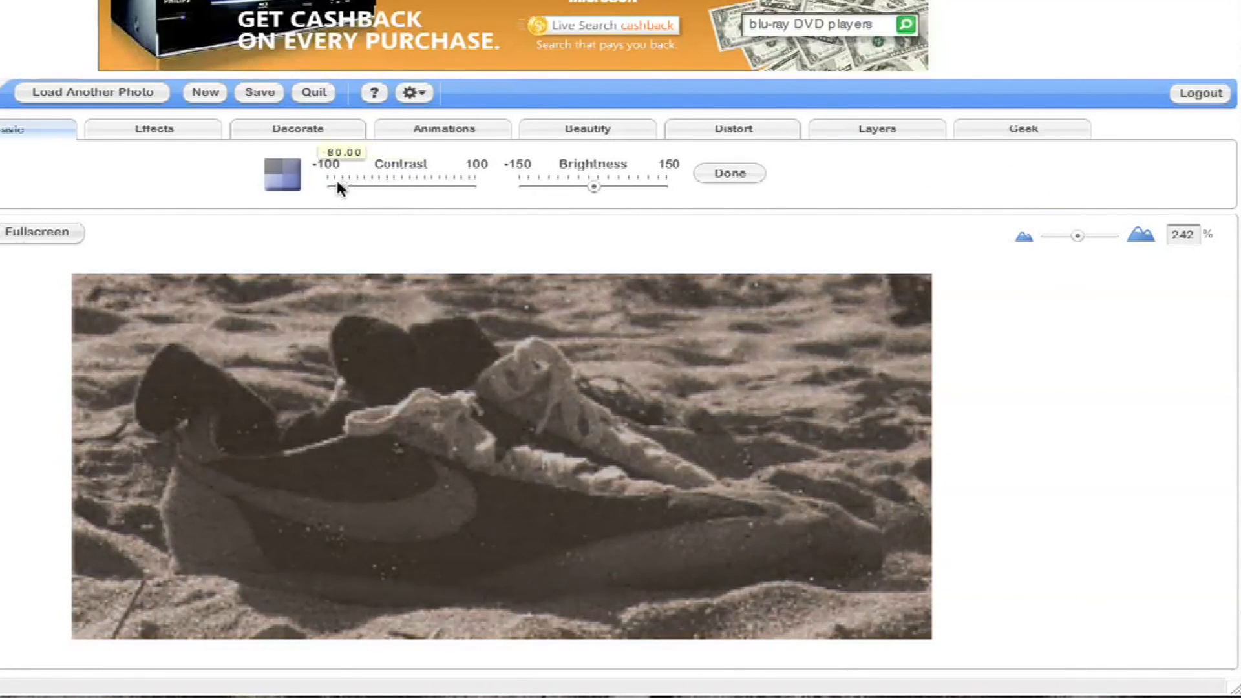
left_click_drag(331, 186, 406, 186)
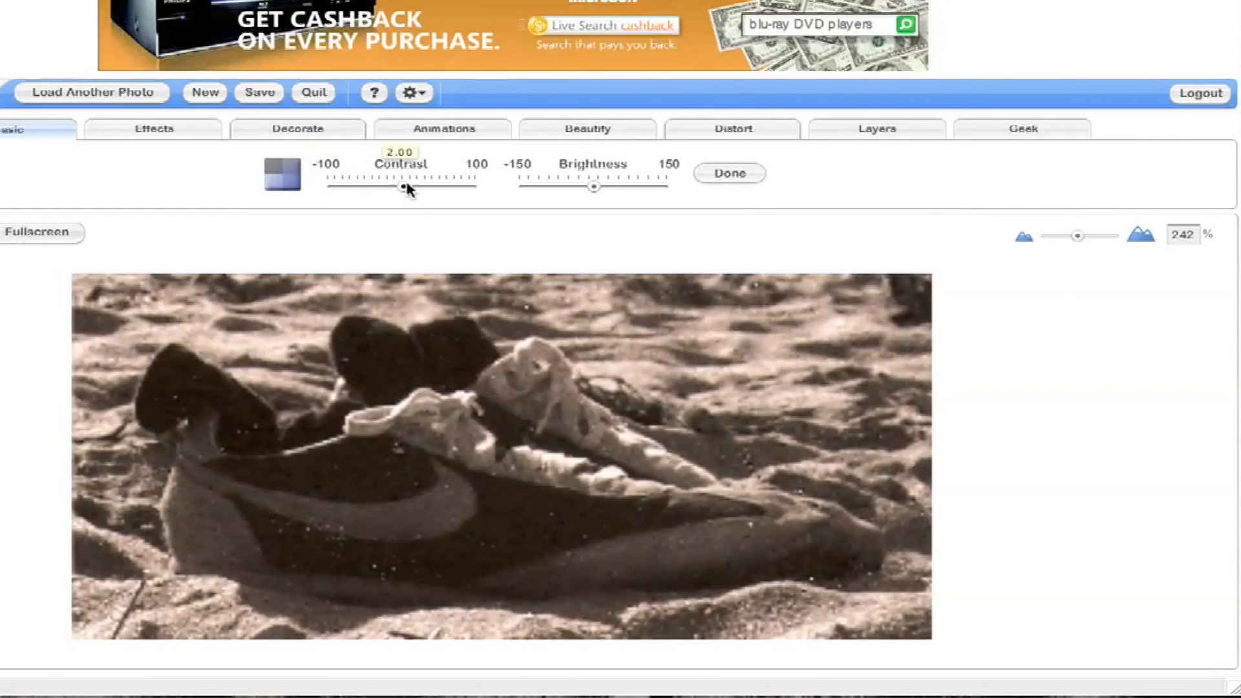
left_click_drag(403, 186, 455, 186)
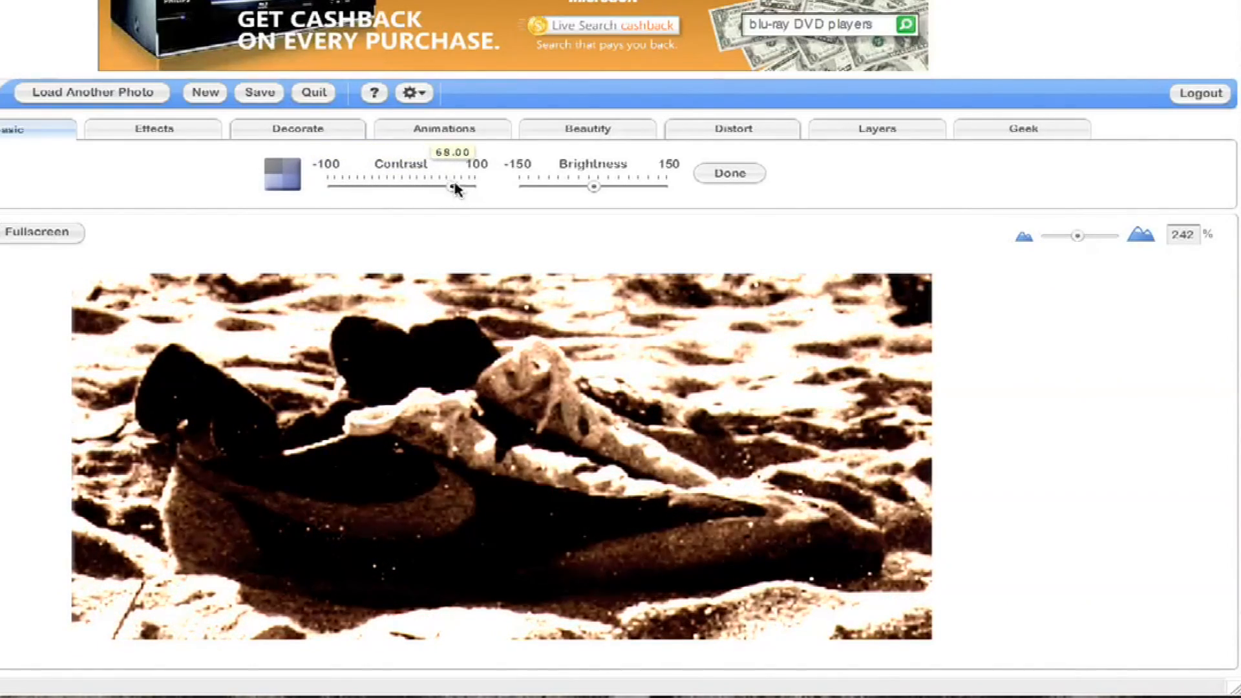
left_click_drag(455, 186, 435, 182)
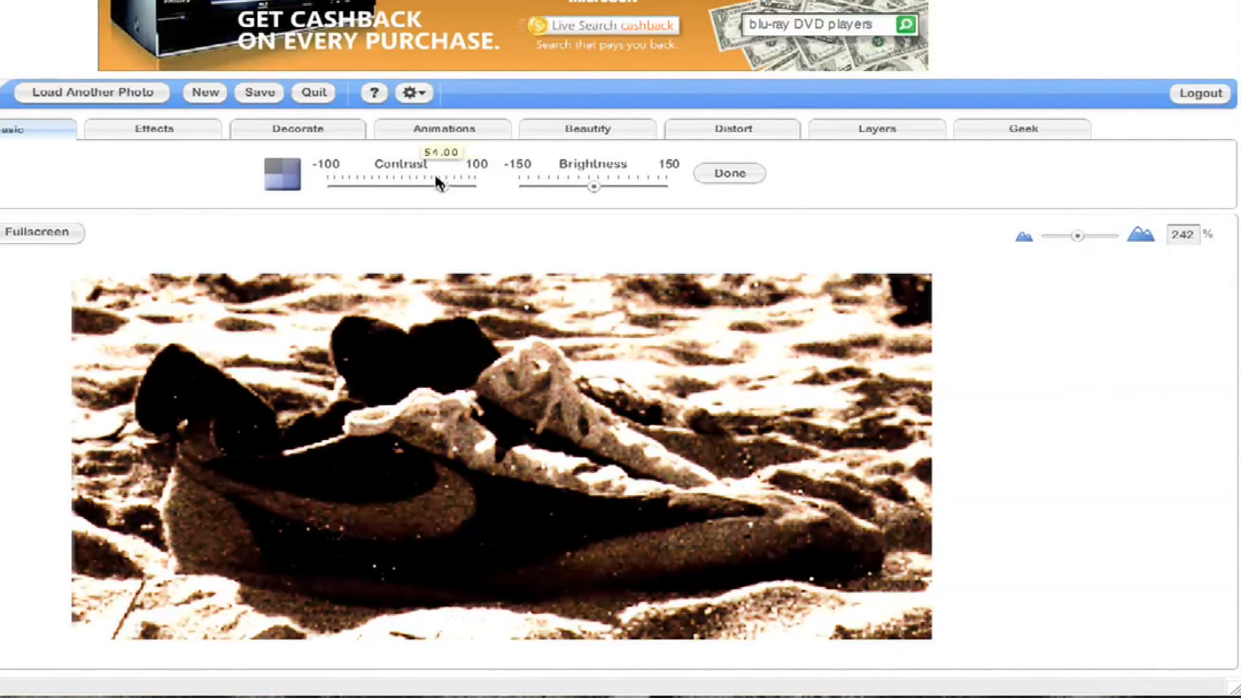
left_click_drag(437, 180, 431, 186)
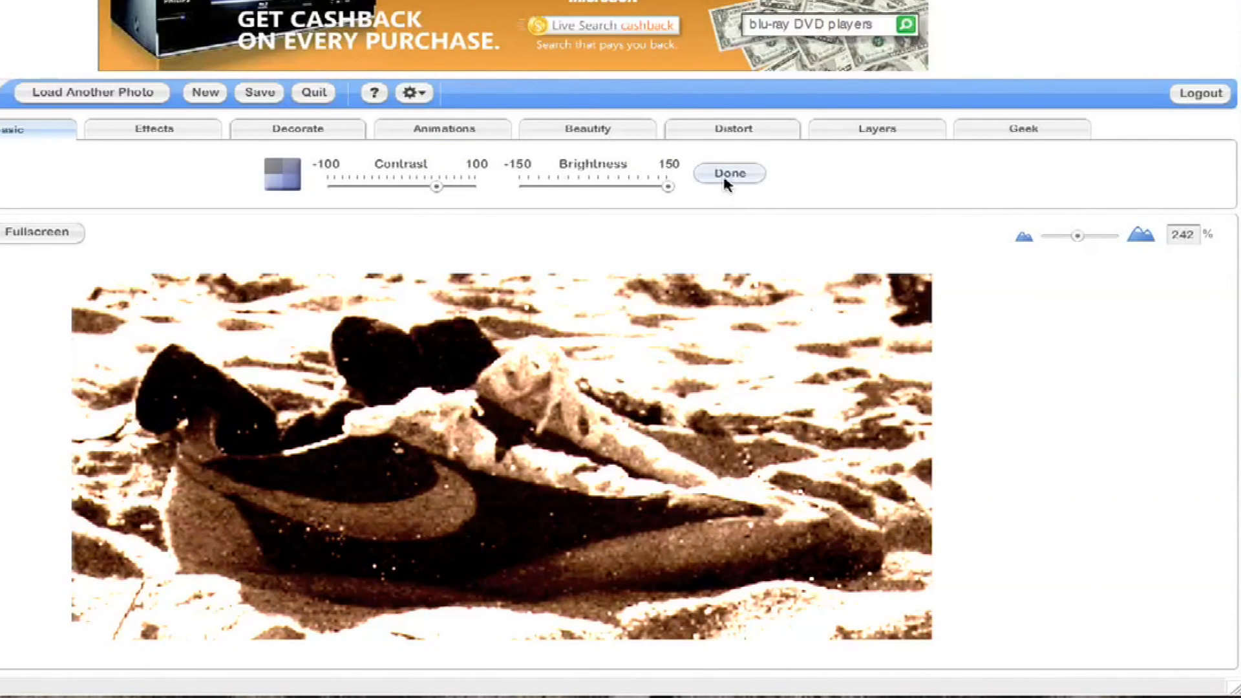
left_click(729, 172)
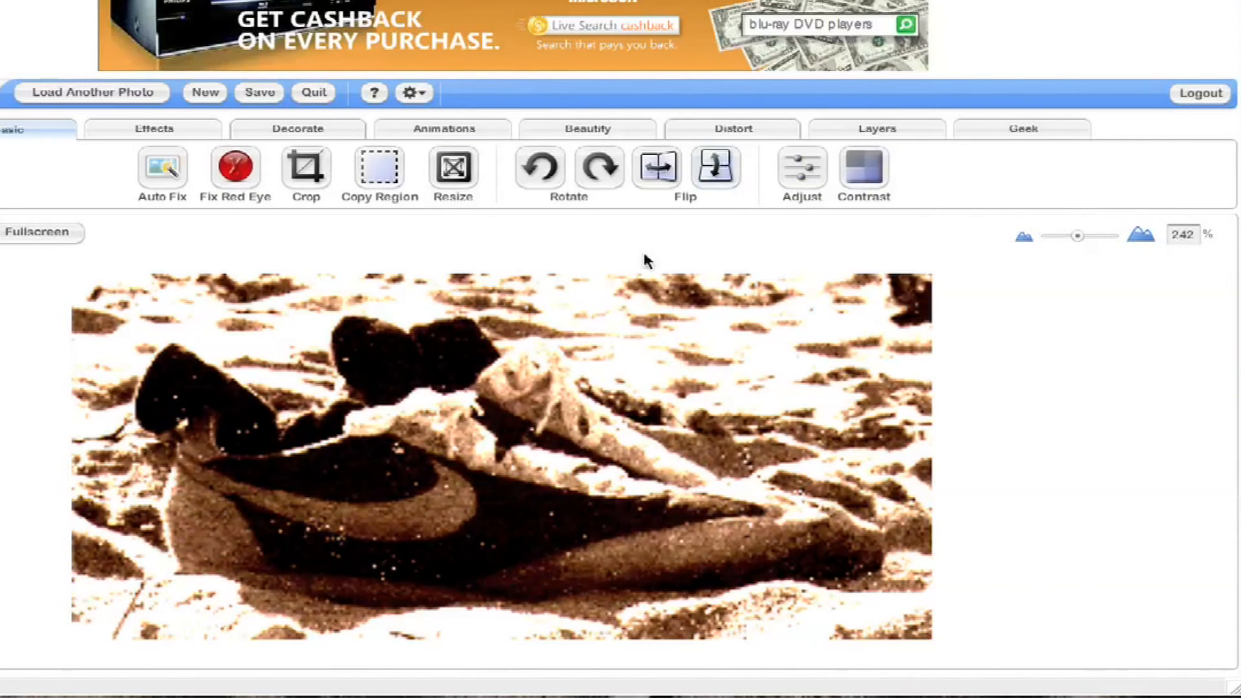
mouse_move(787, 380)
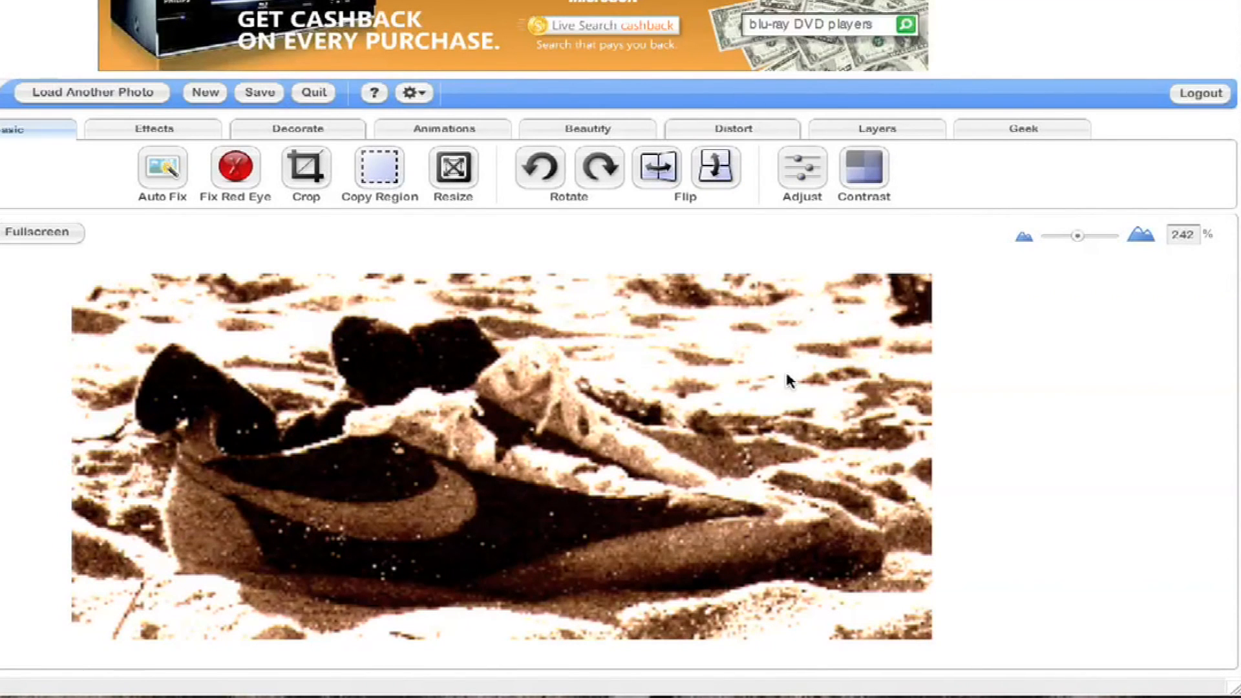
mouse_move(12, 156)
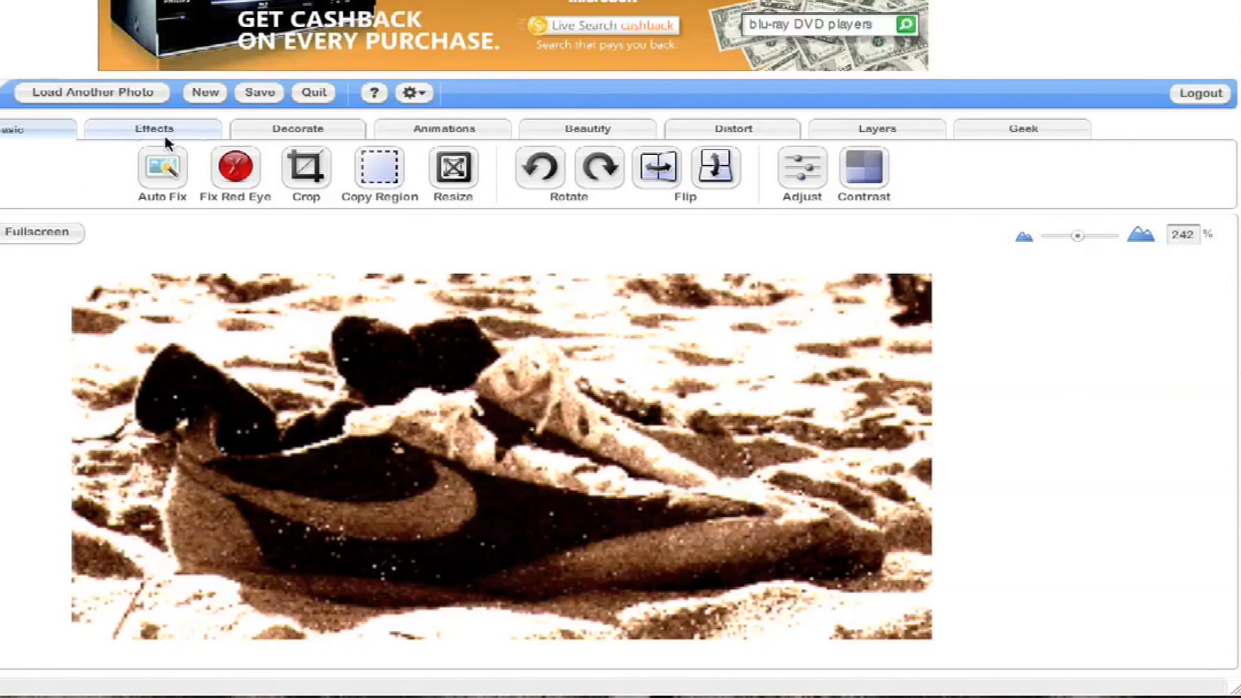
mouse_move(153, 133)
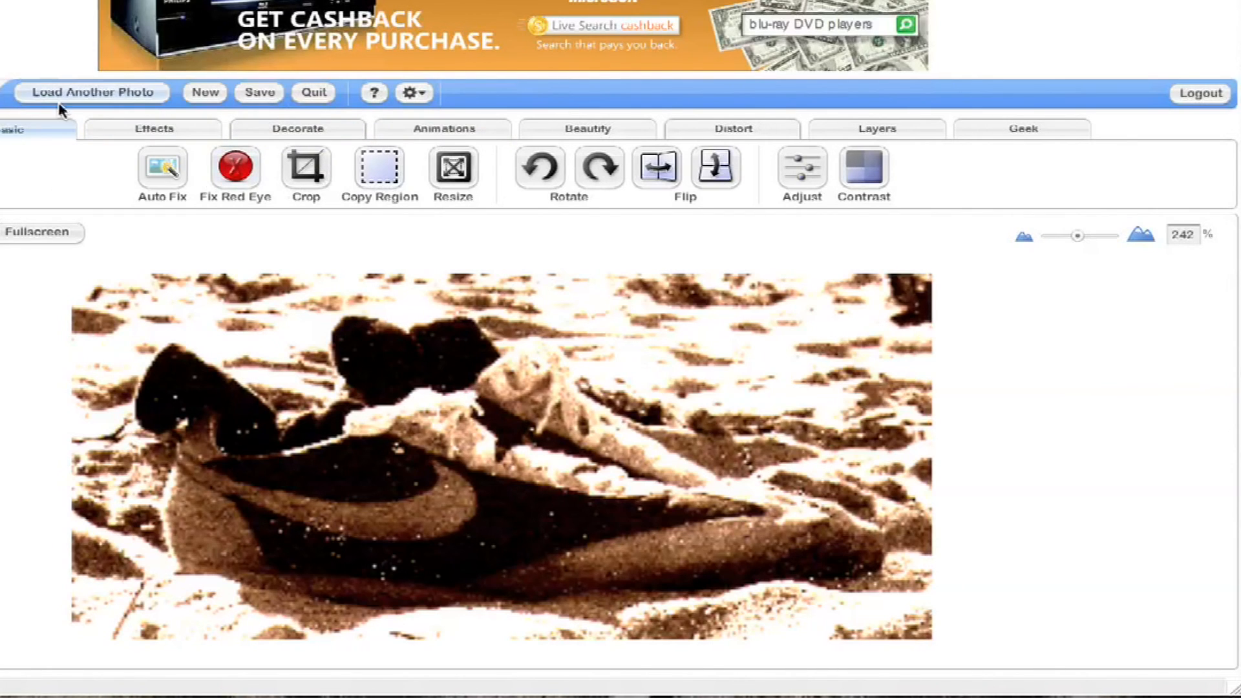
Apply the Pop Art effect from the Effects collection to the shoes photo
left_click(154, 128)
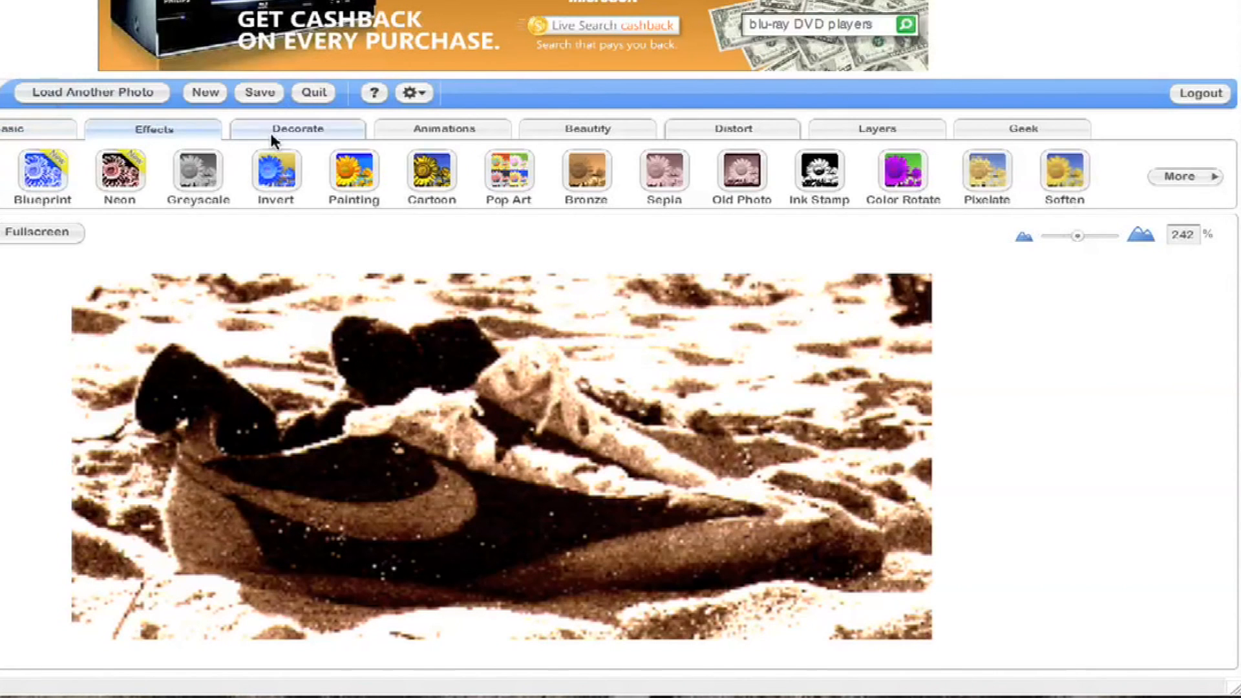
mouse_move(396, 147)
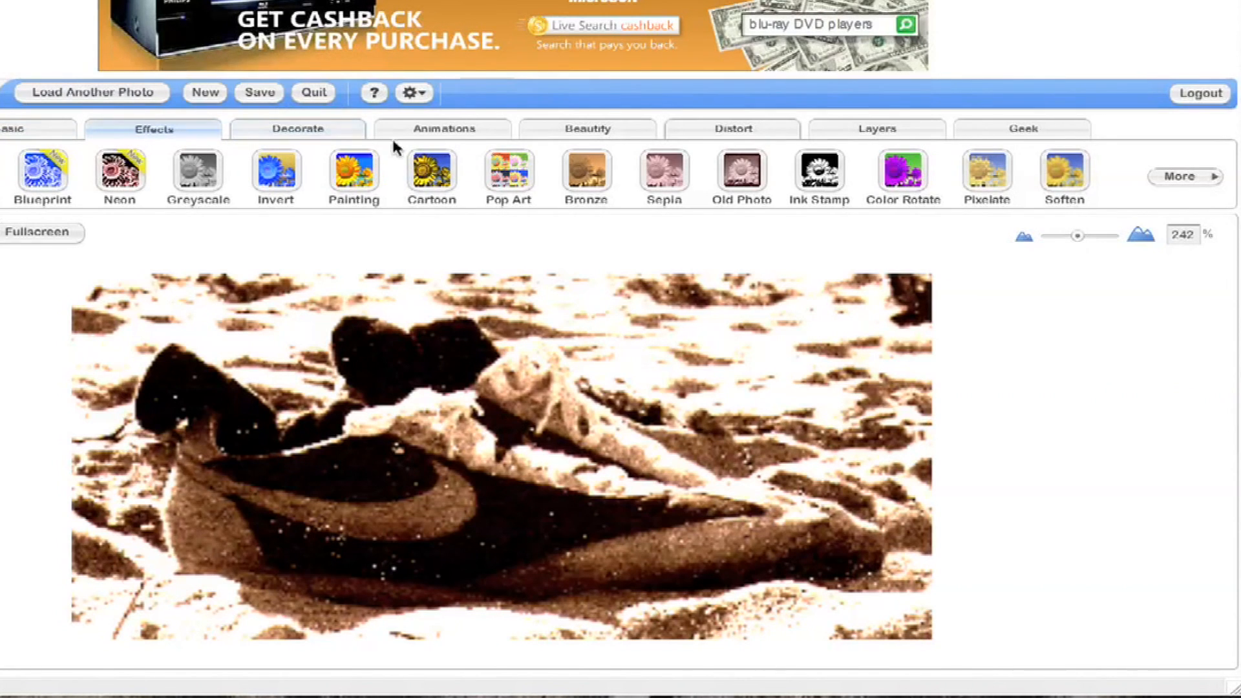
left_click(509, 169)
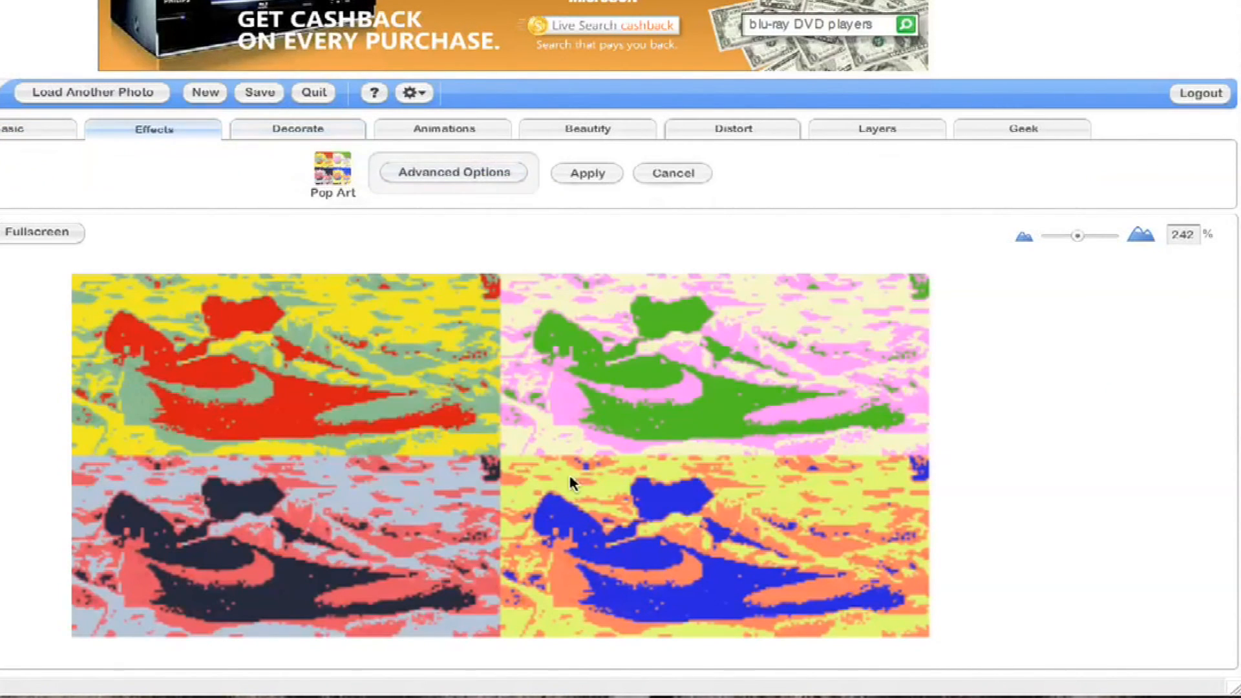
mouse_move(349, 119)
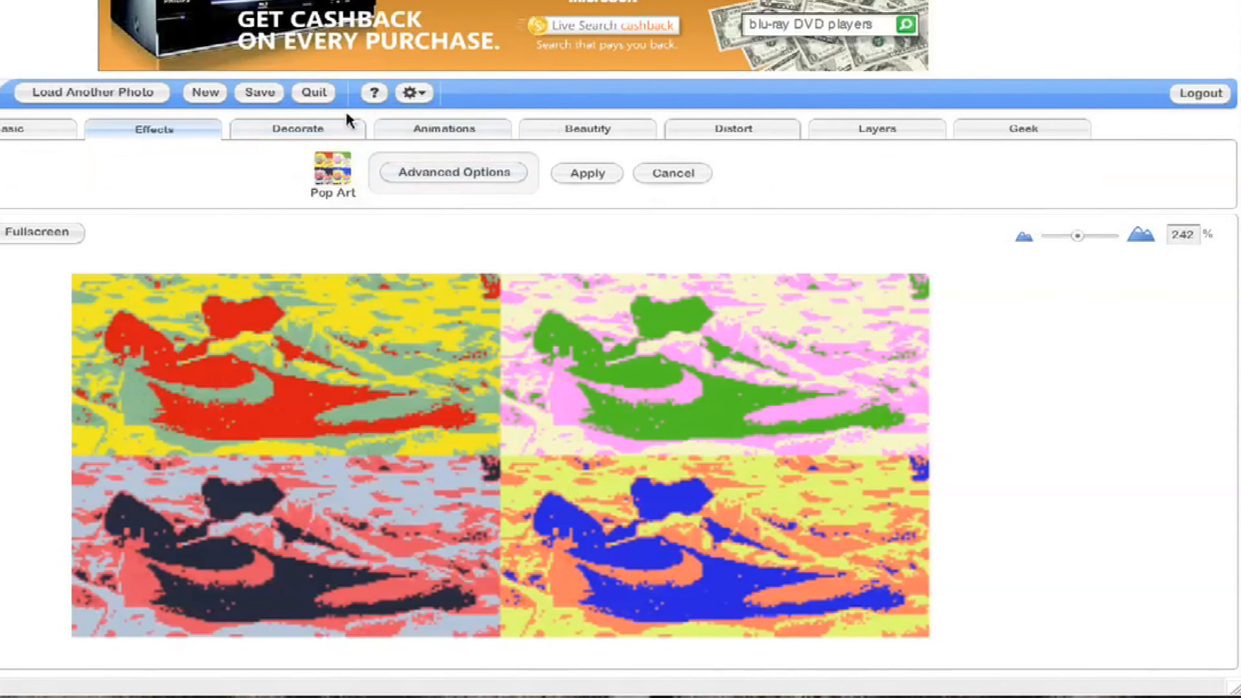
Browse the Decorate, Animations, Beautify, Distort, Layers and Geek tool tabs
left_click(297, 128)
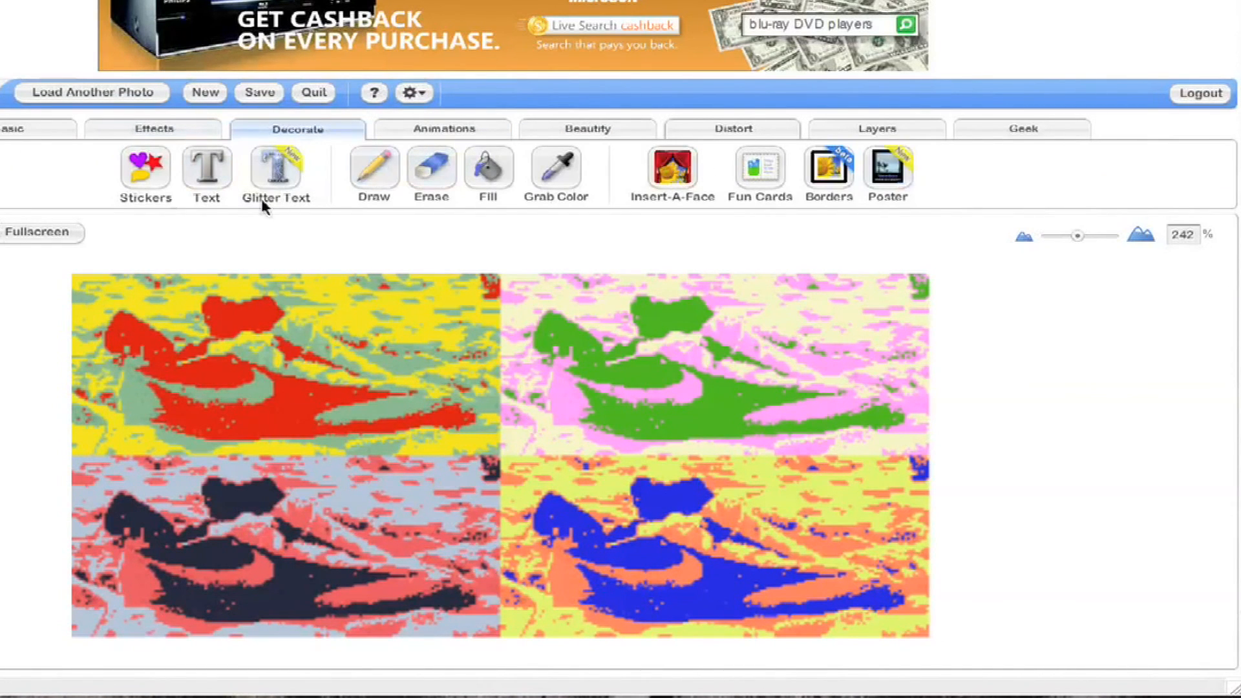
mouse_move(476, 128)
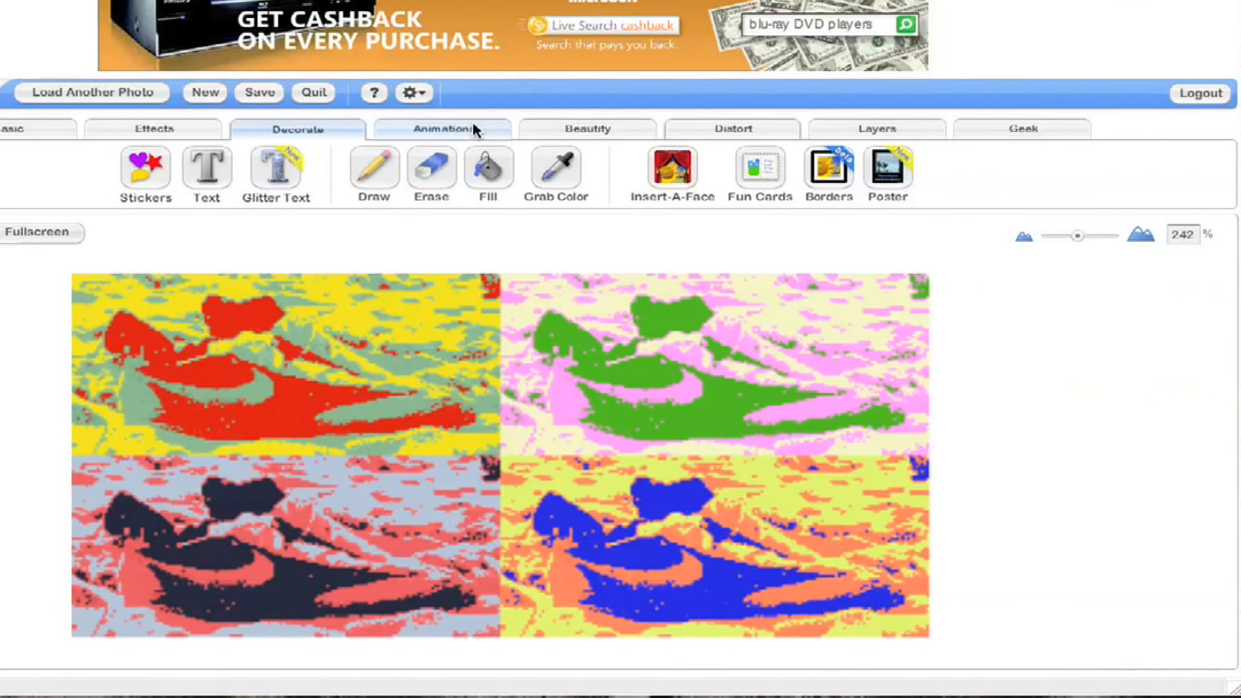
left_click(443, 128)
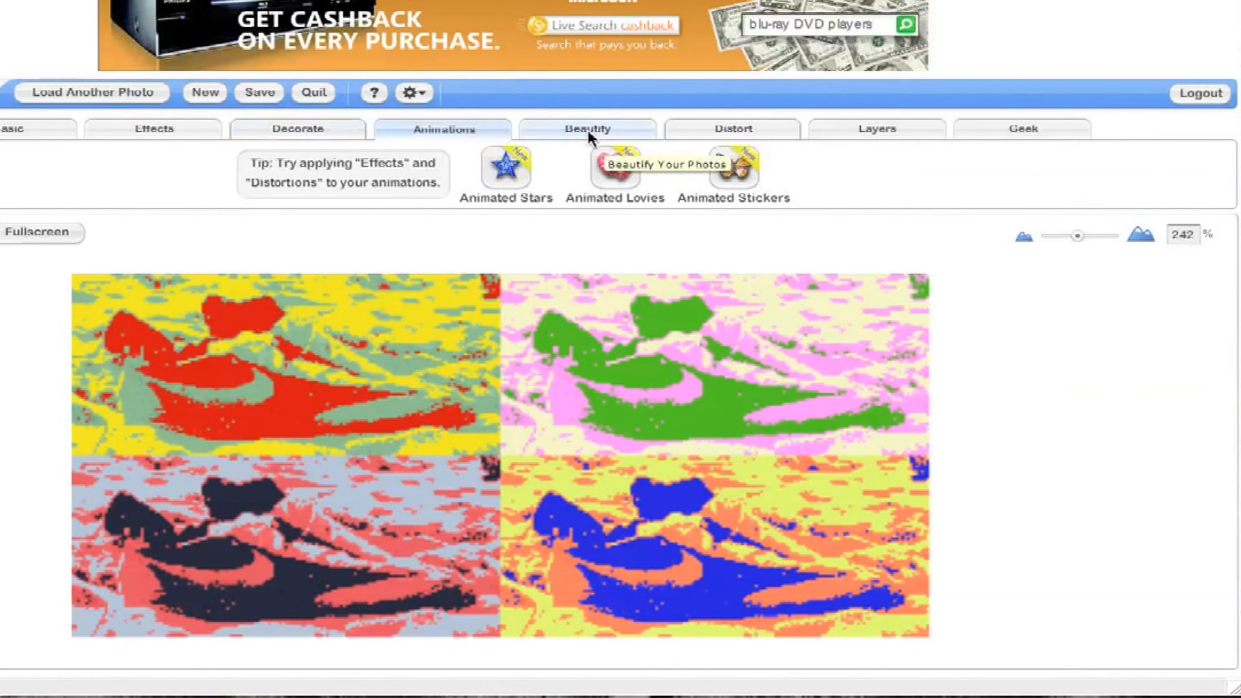
left_click(588, 128)
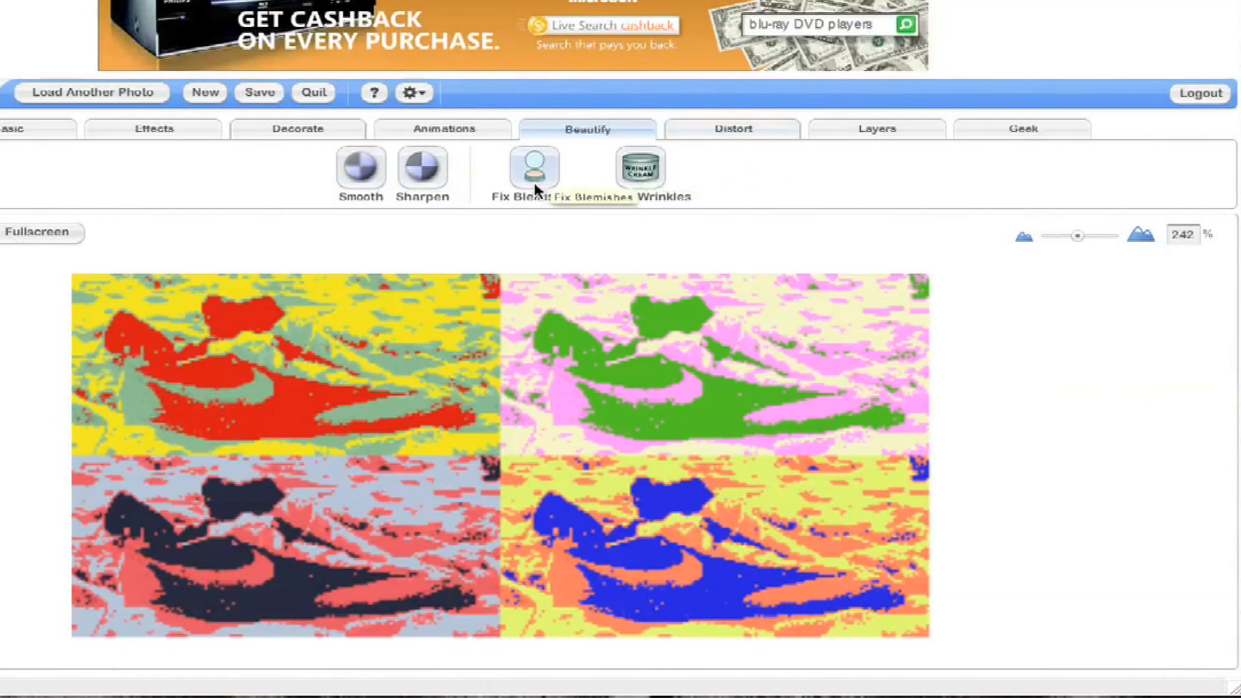
left_click(731, 128)
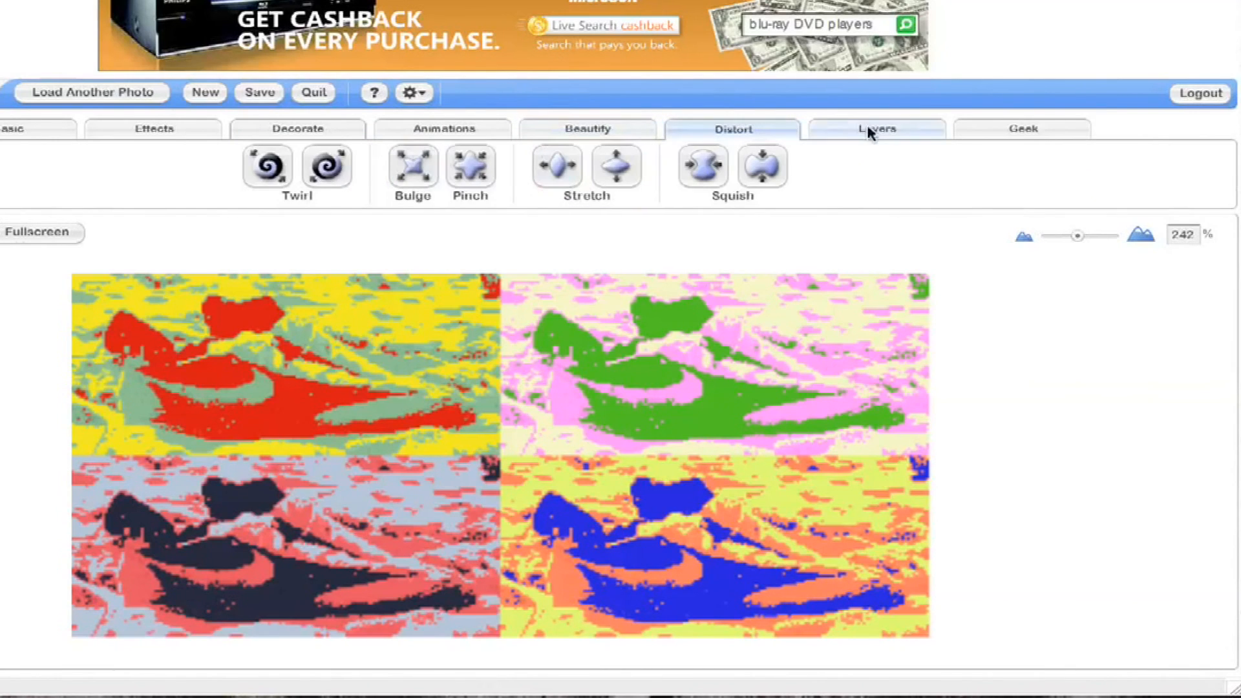
left_click(1022, 128)
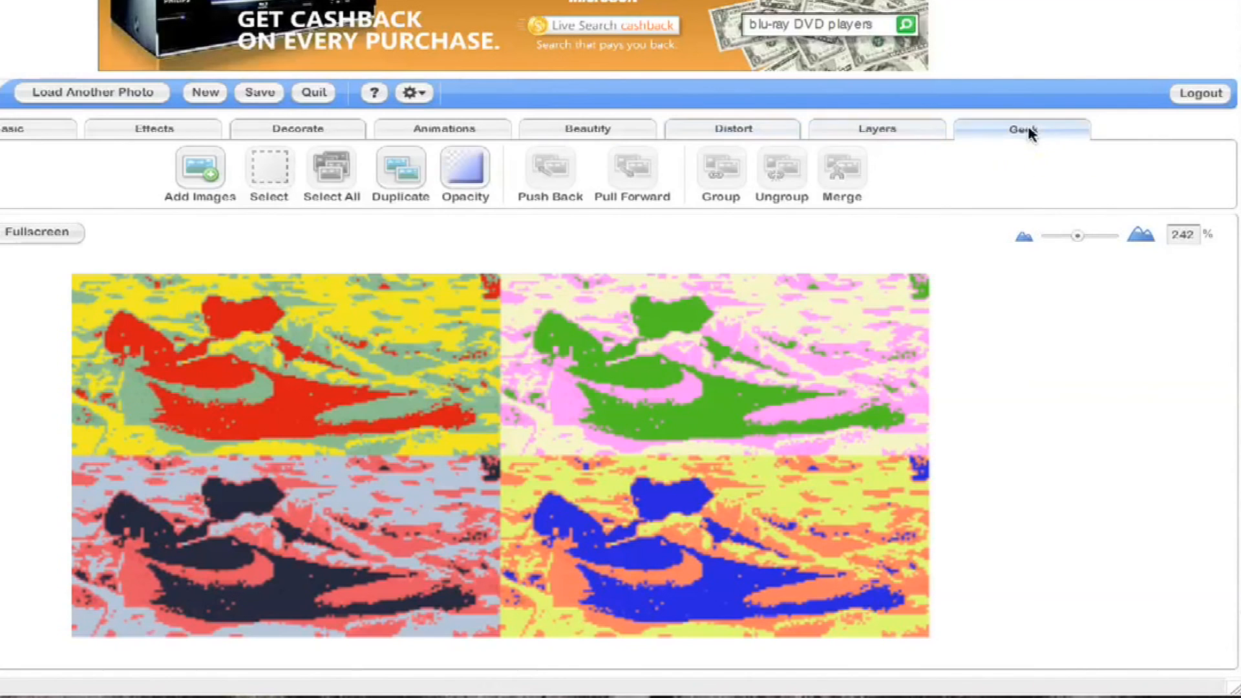
left_click(1022, 128)
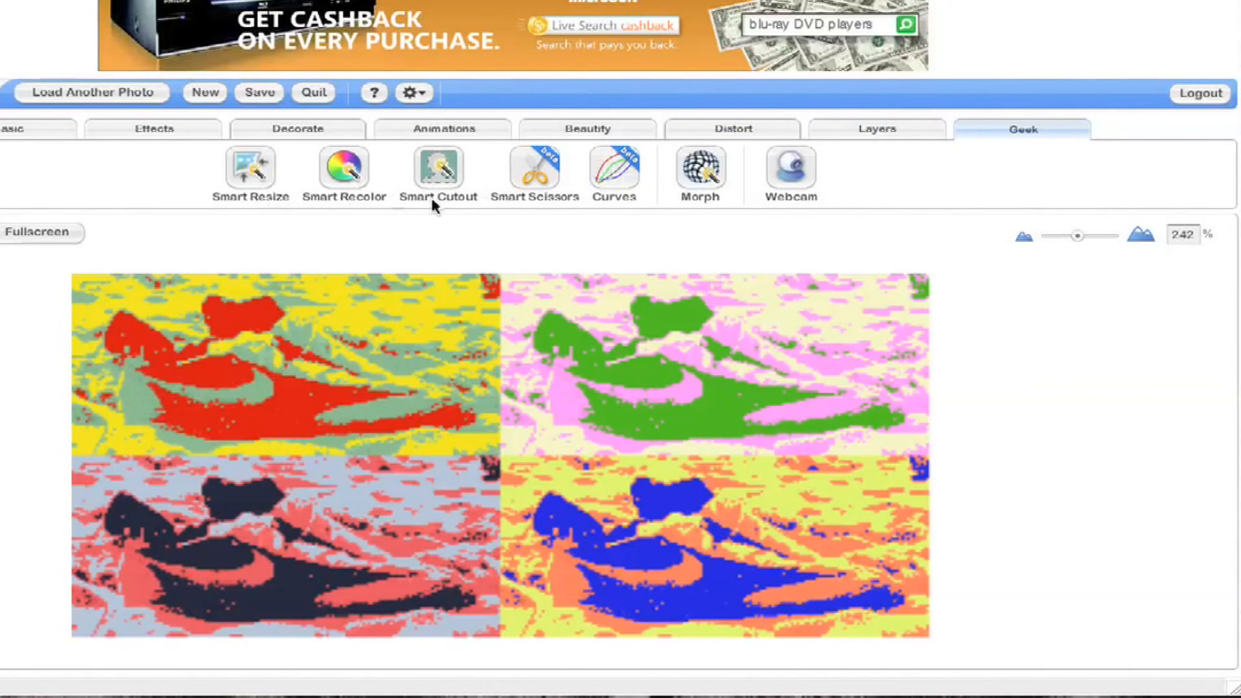
mouse_move(887, 254)
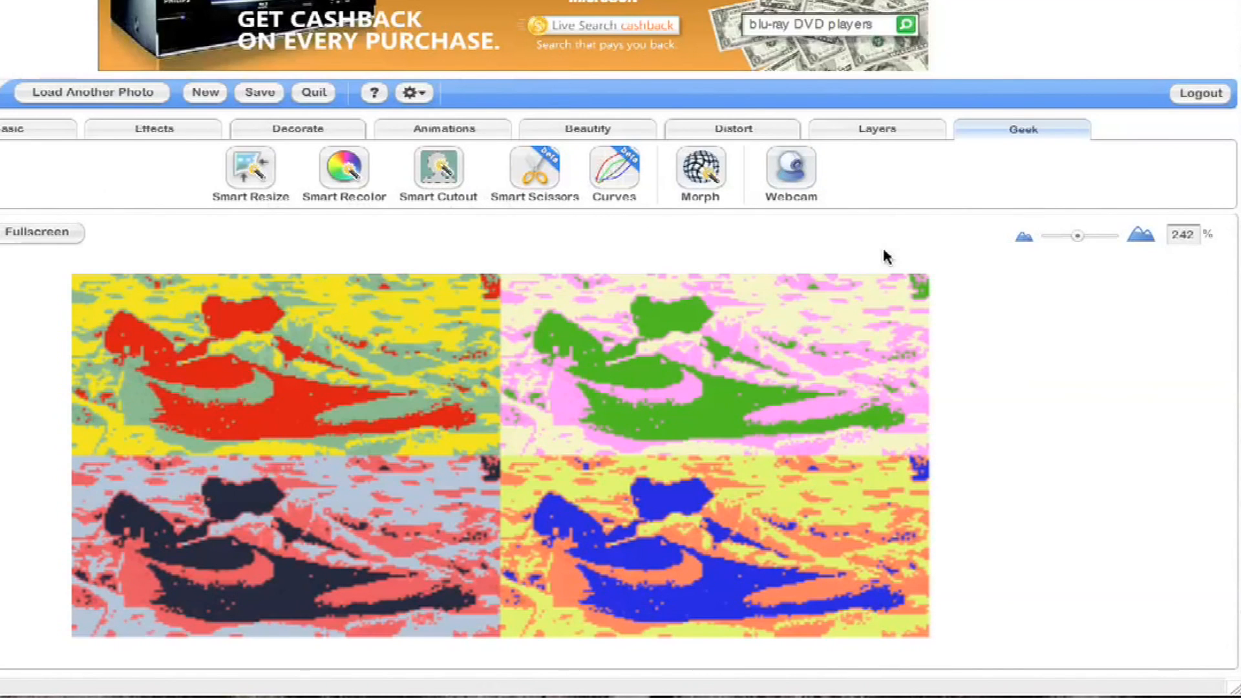
mouse_move(357, 395)
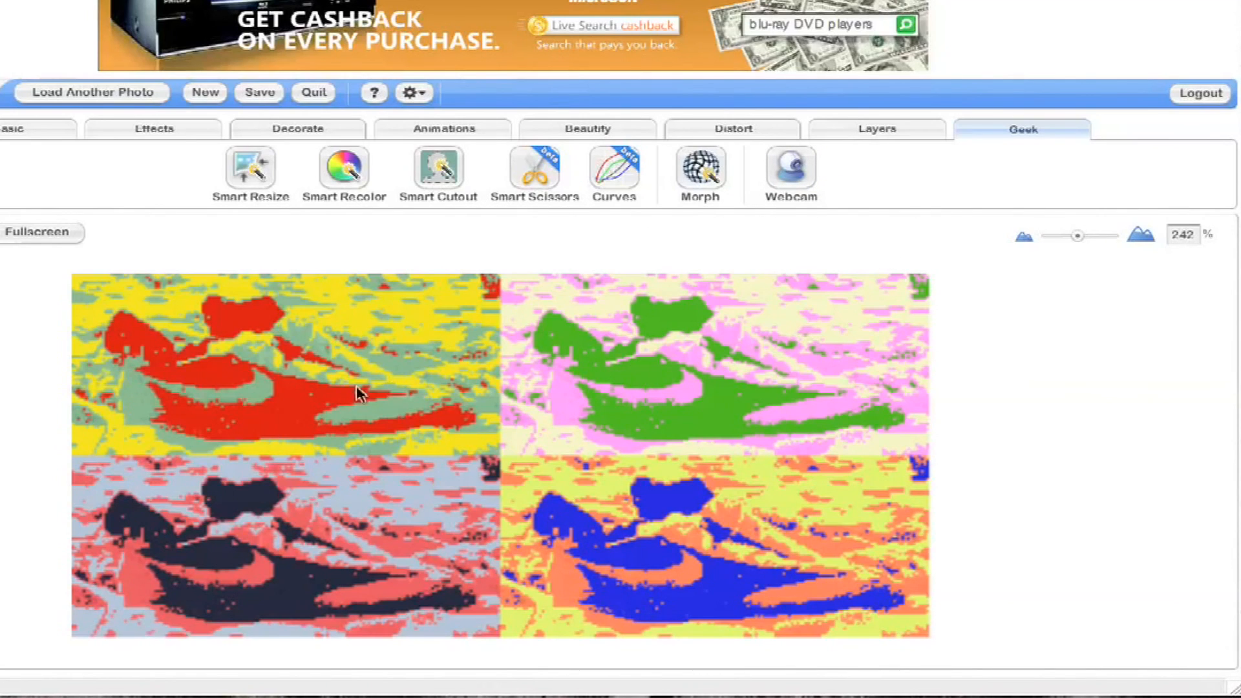
mouse_move(543, 162)
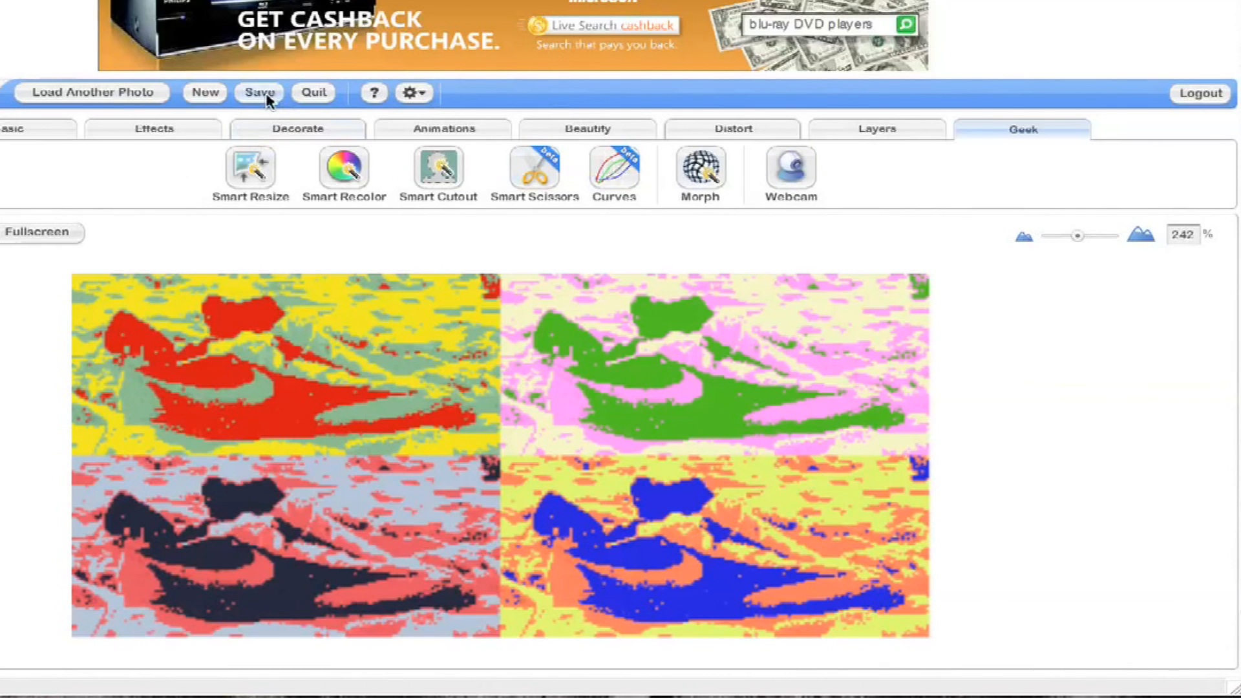
Save the Pop Art shoes photo to the computer in JPG format
left_click(258, 91)
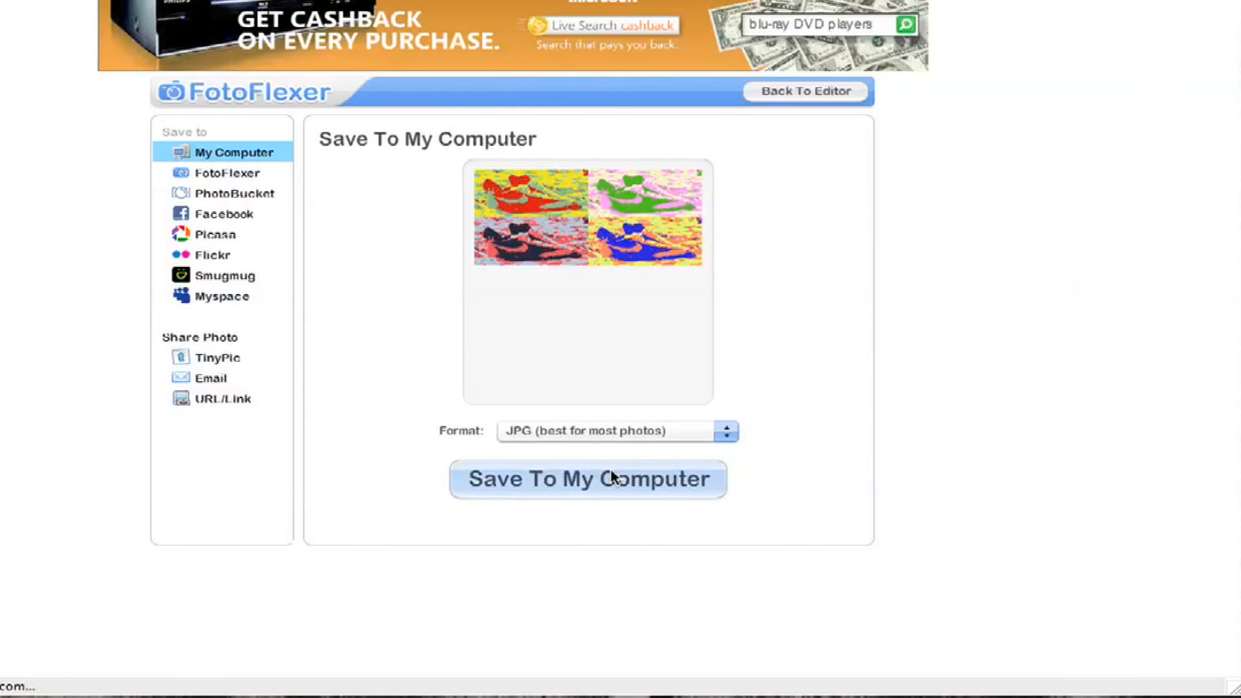
left_click(587, 478)
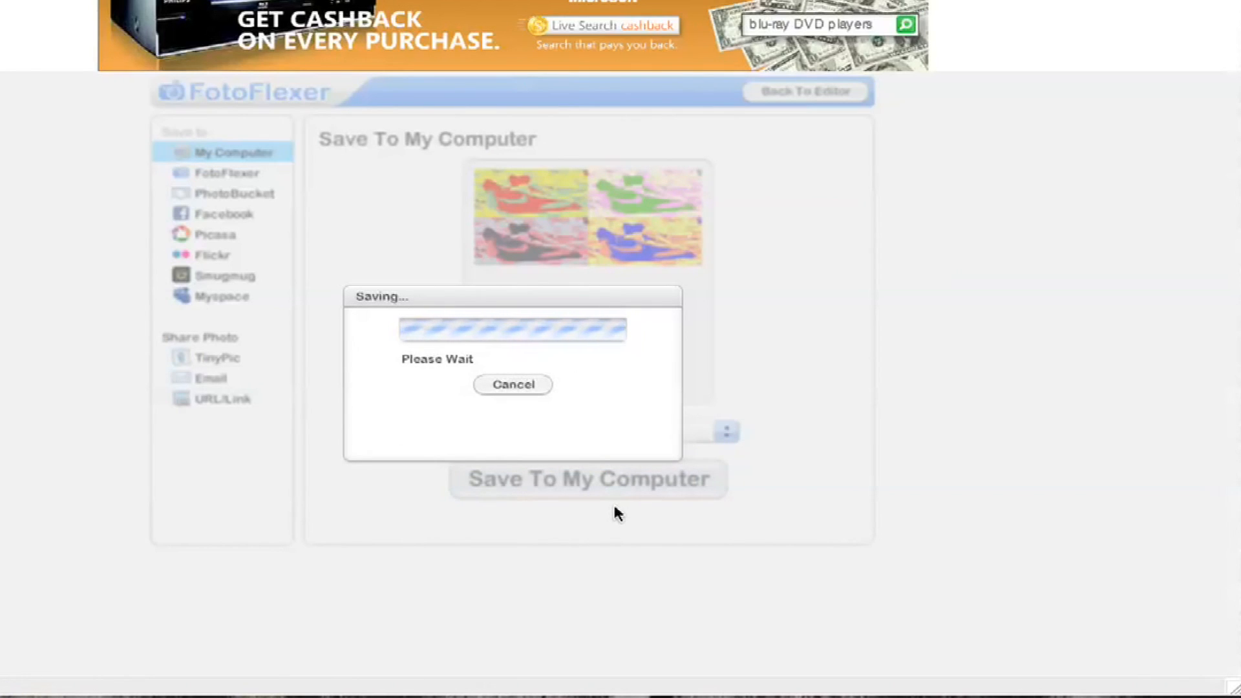
mouse_move(379, 458)
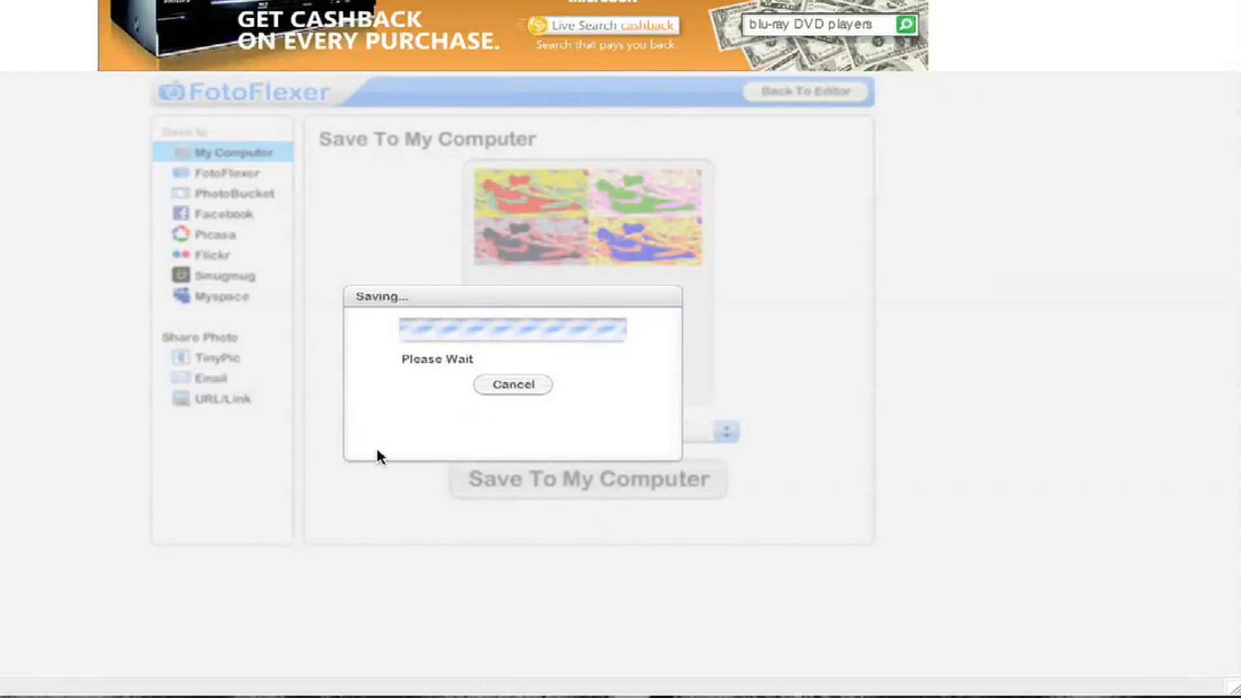